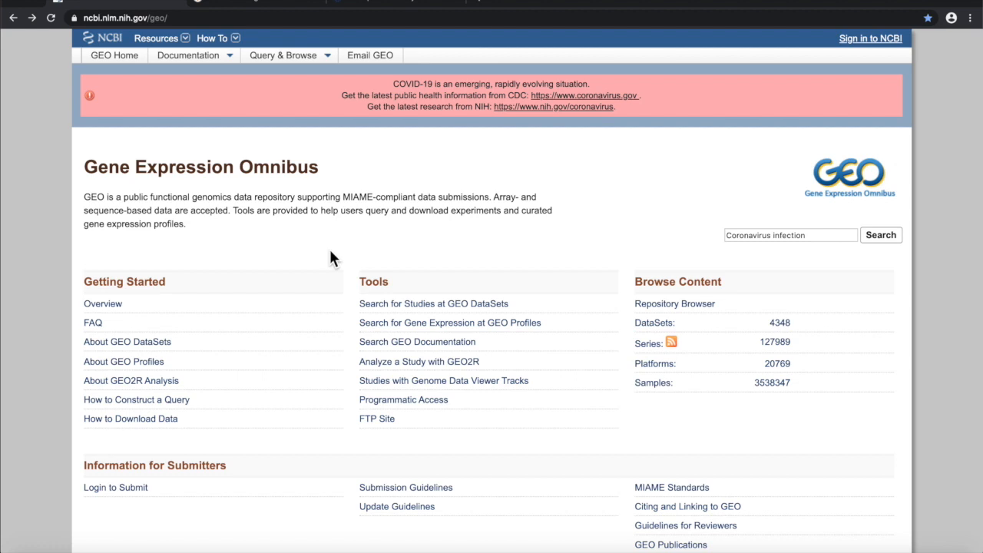
mouse_move(288, 193)
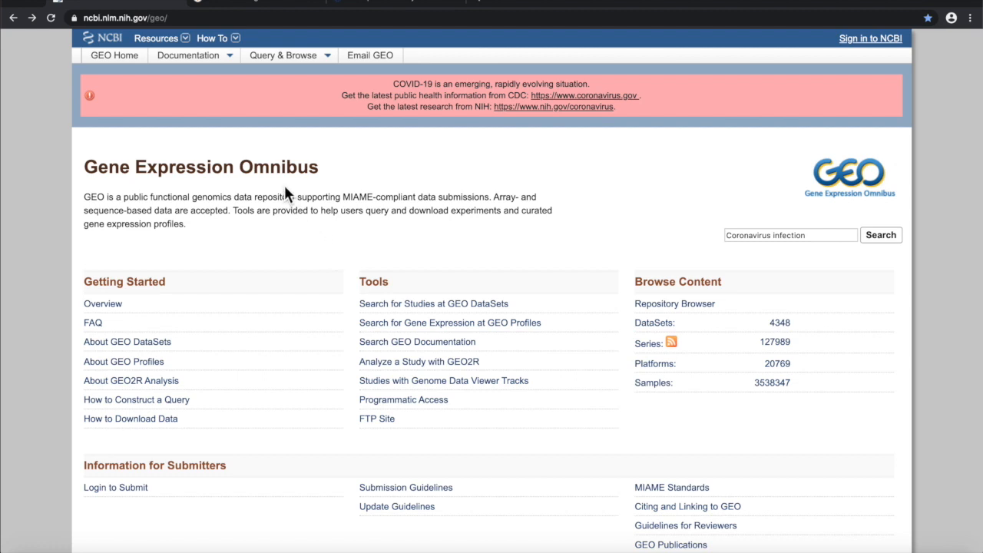
mouse_move(844, 218)
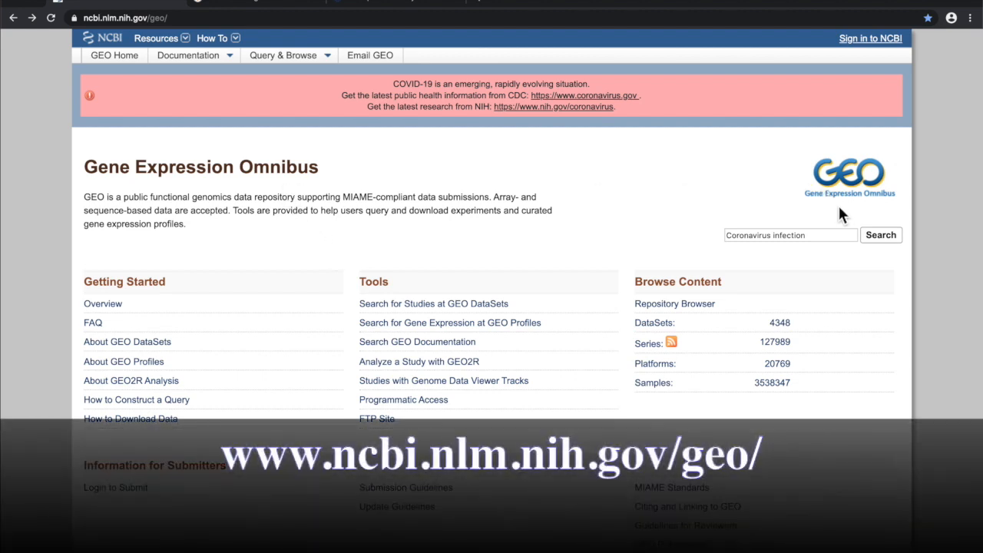
mouse_move(837, 299)
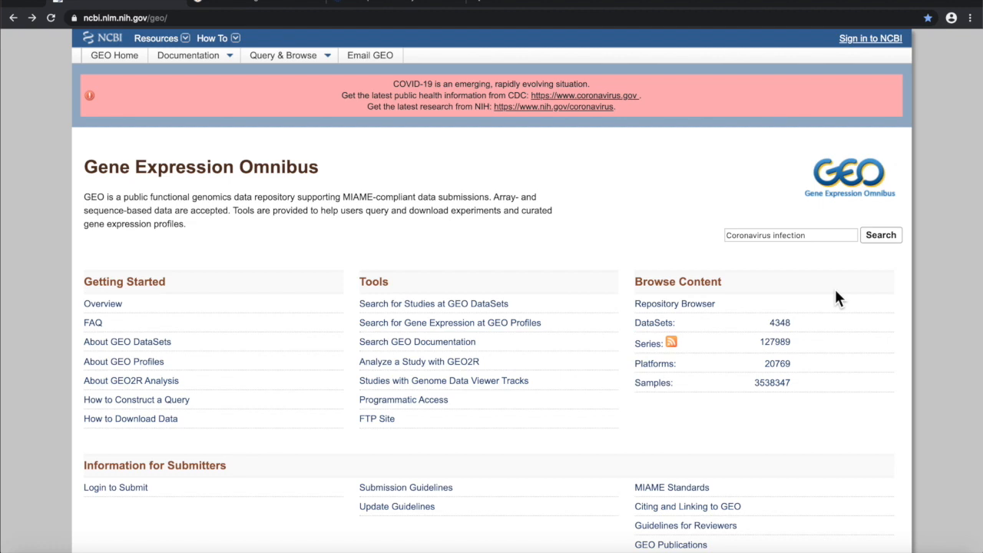
mouse_move(816, 360)
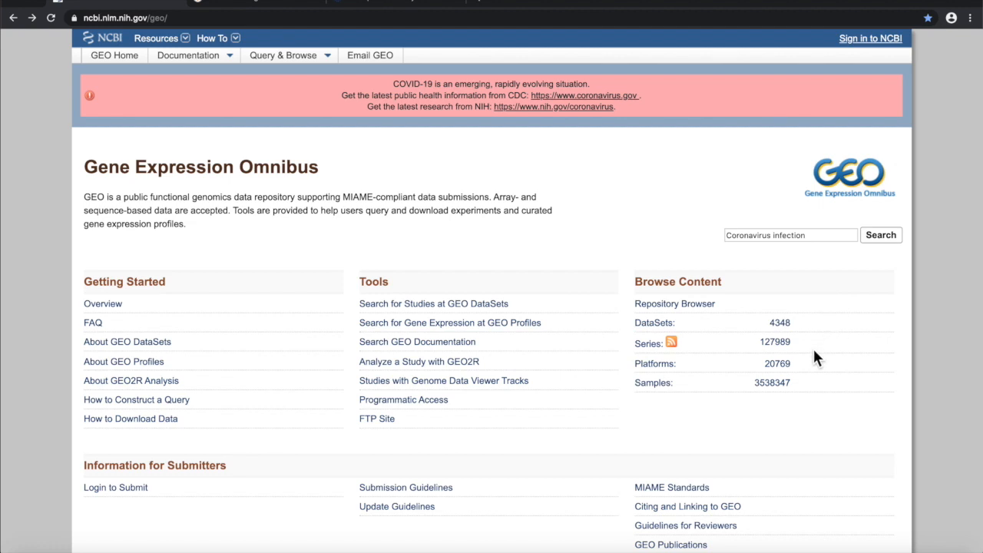
mouse_move(814, 363)
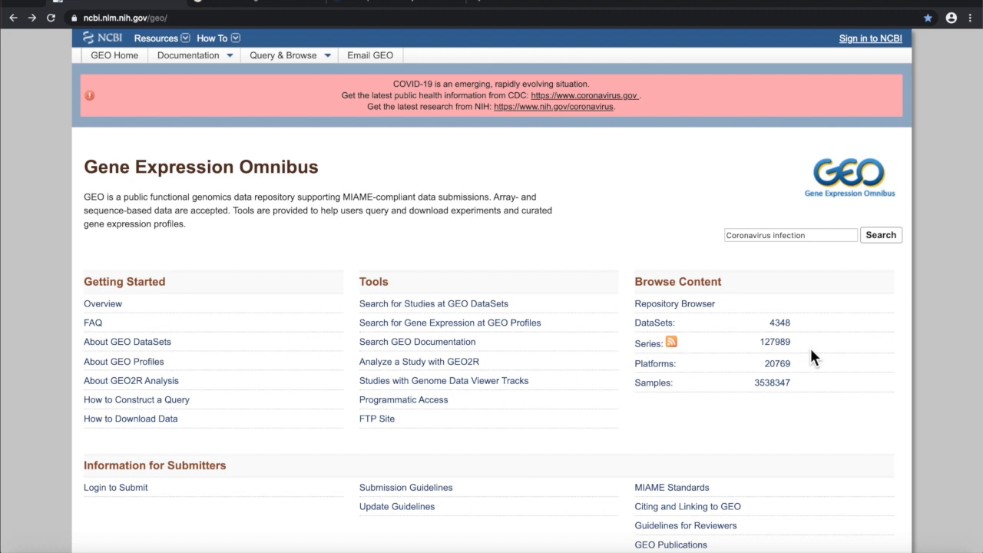
mouse_move(811, 393)
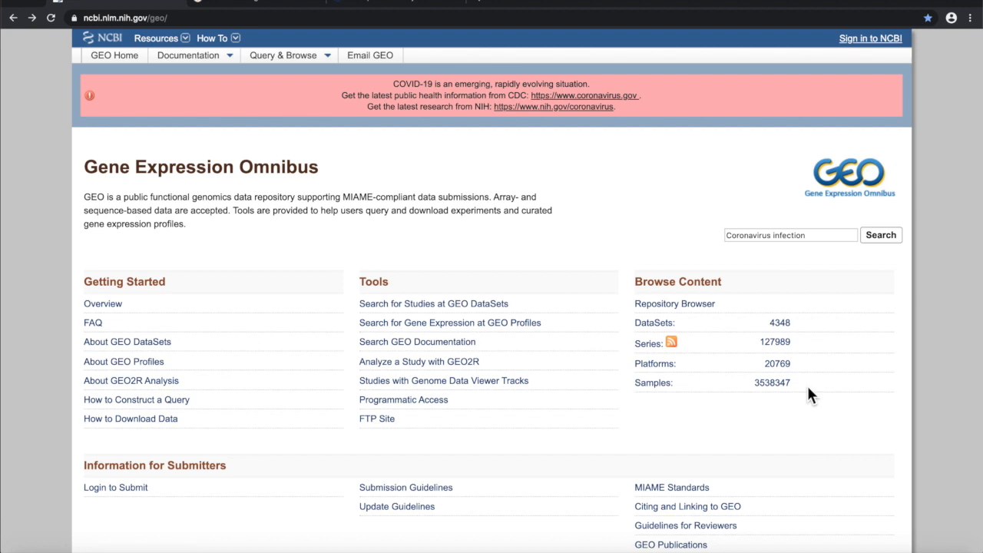
mouse_move(802, 317)
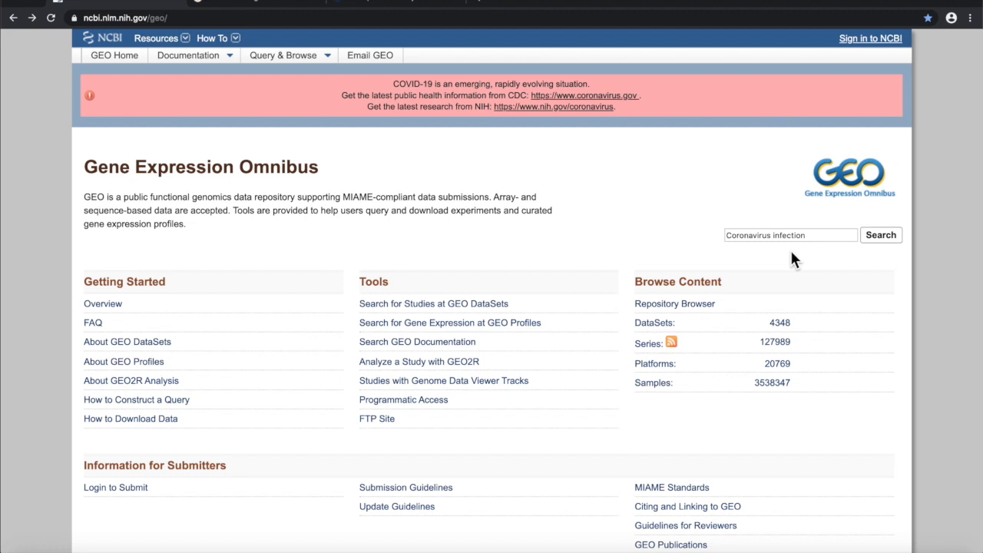
mouse_move(833, 235)
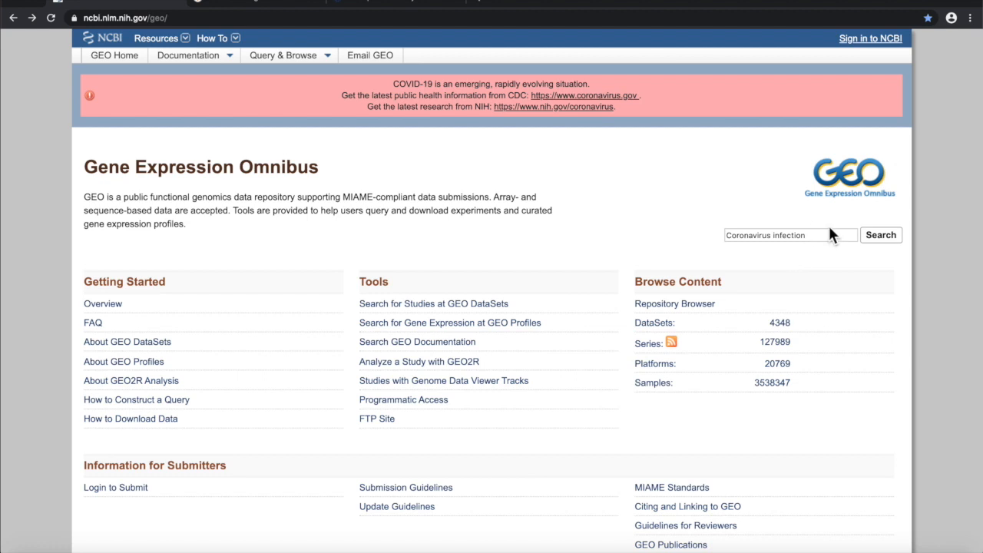
Search GEO for Coronavirus infection and bring up the 1551 matching GEO DataSets results
click(880, 235)
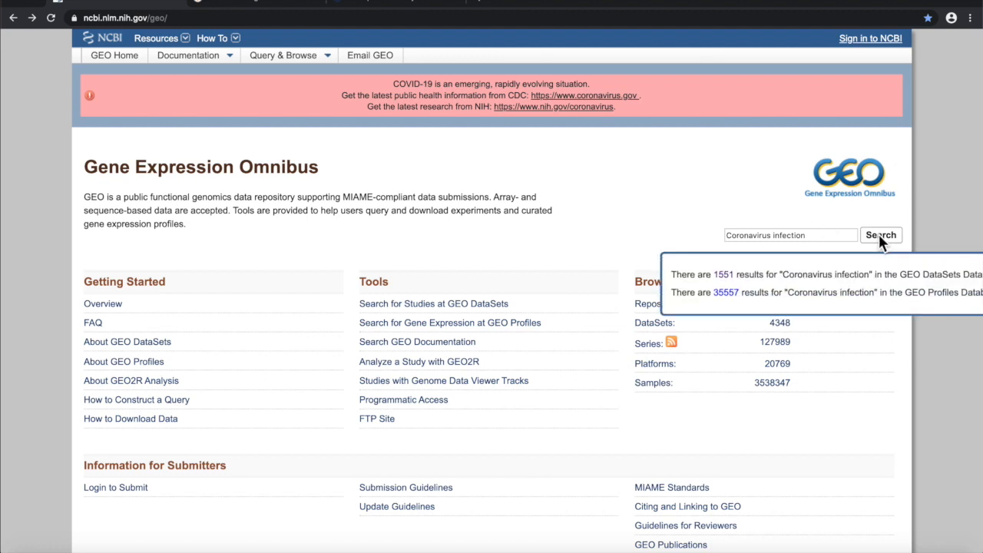
mouse_move(760, 295)
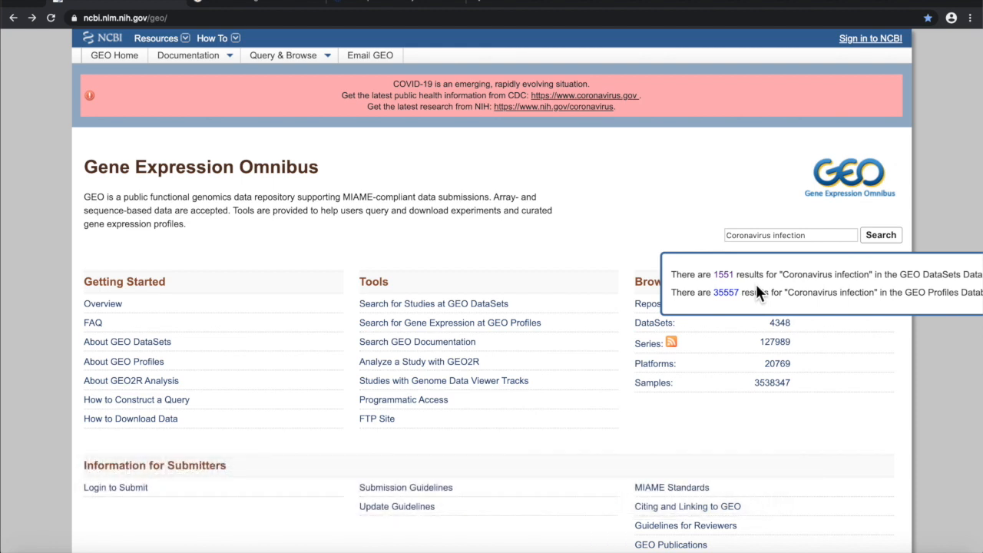
click(724, 274)
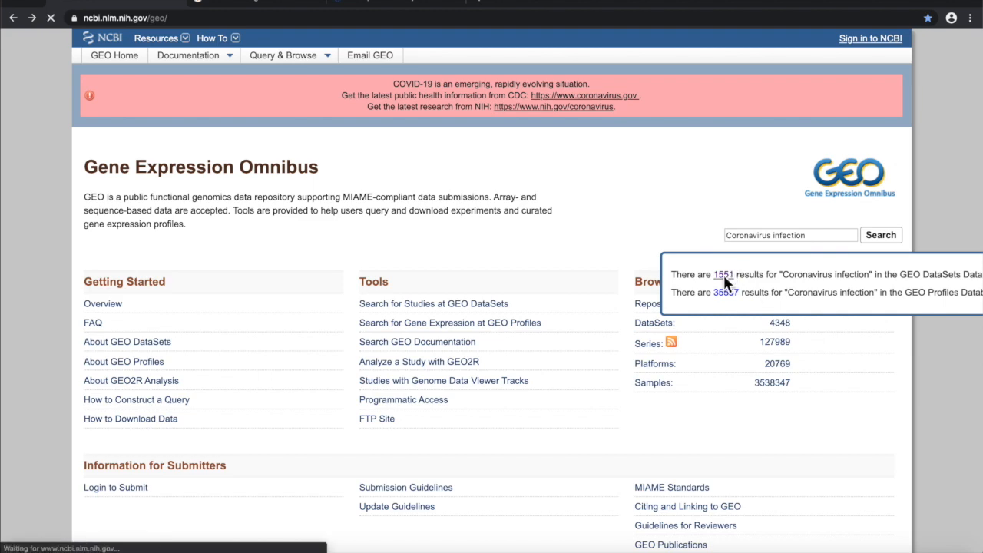
click(722, 273)
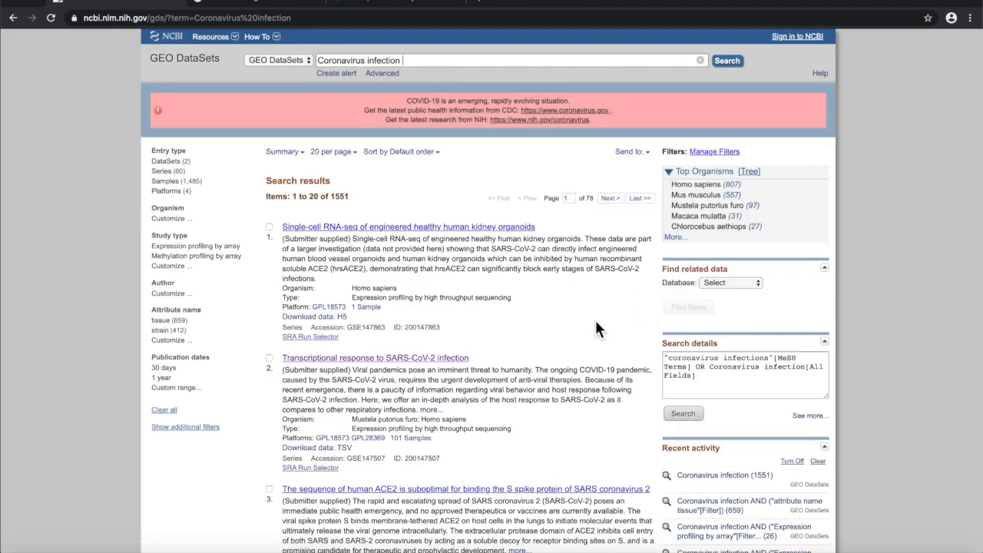
Look through the listed SARS-CoV and MERS-CoV studies further down the results page
scroll(down, 3)
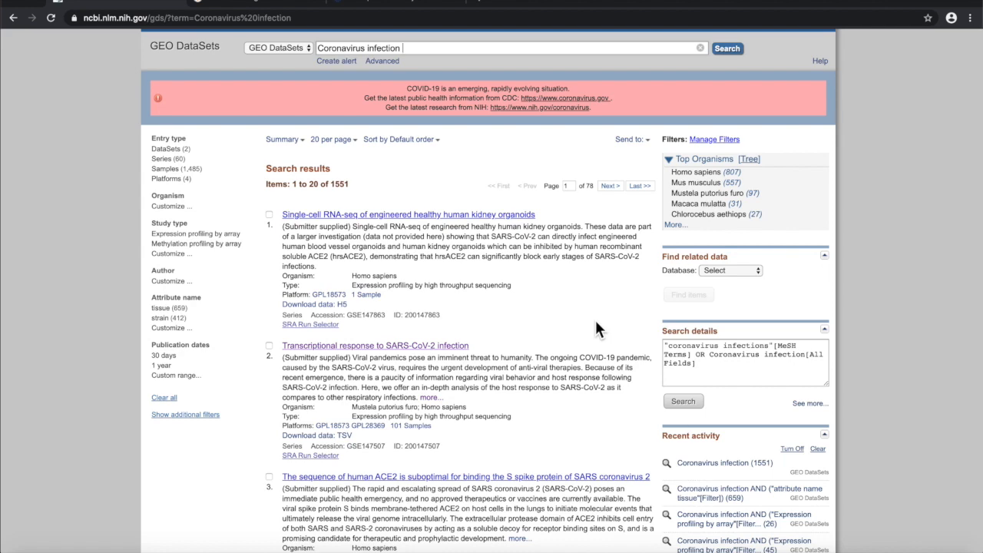
scroll(down, 3)
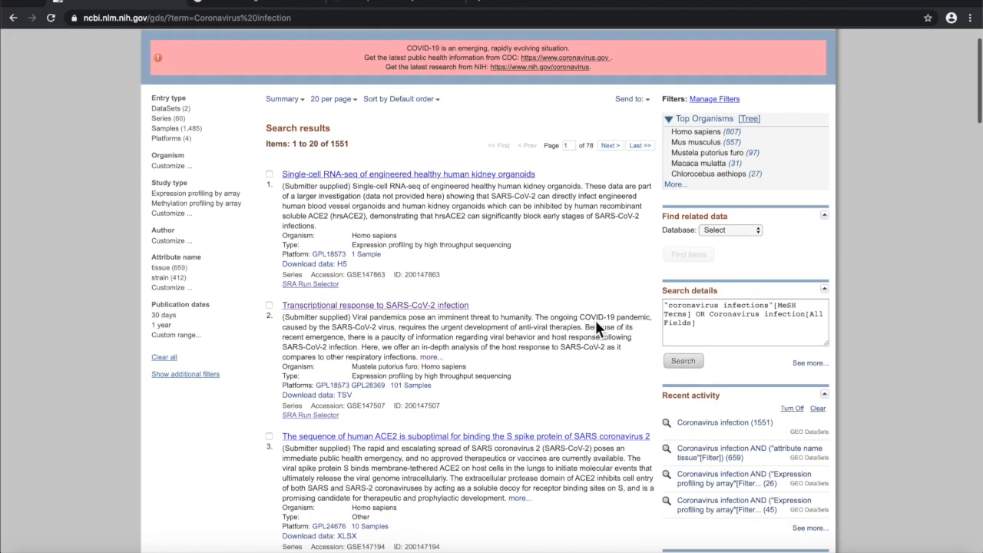
scroll(down, 3)
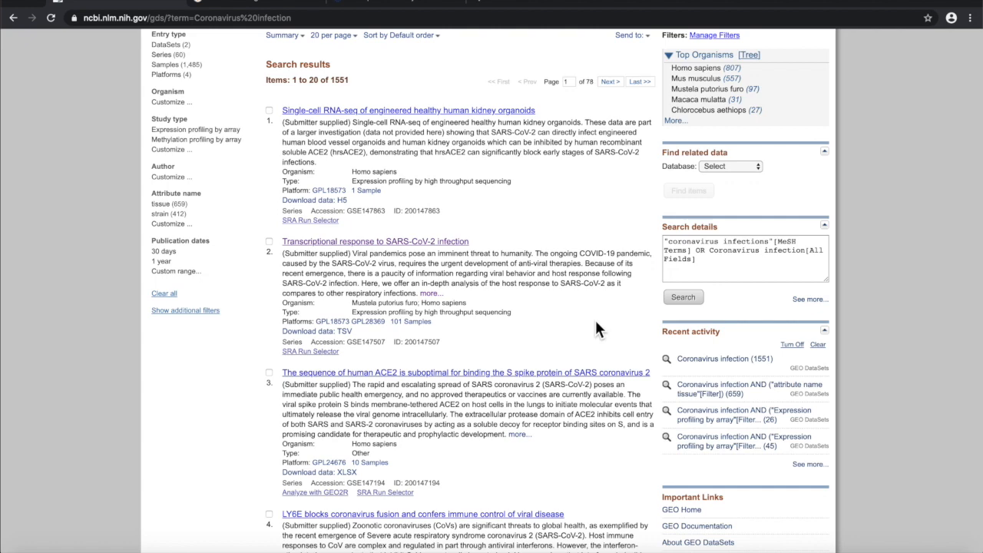
scroll(down, 3)
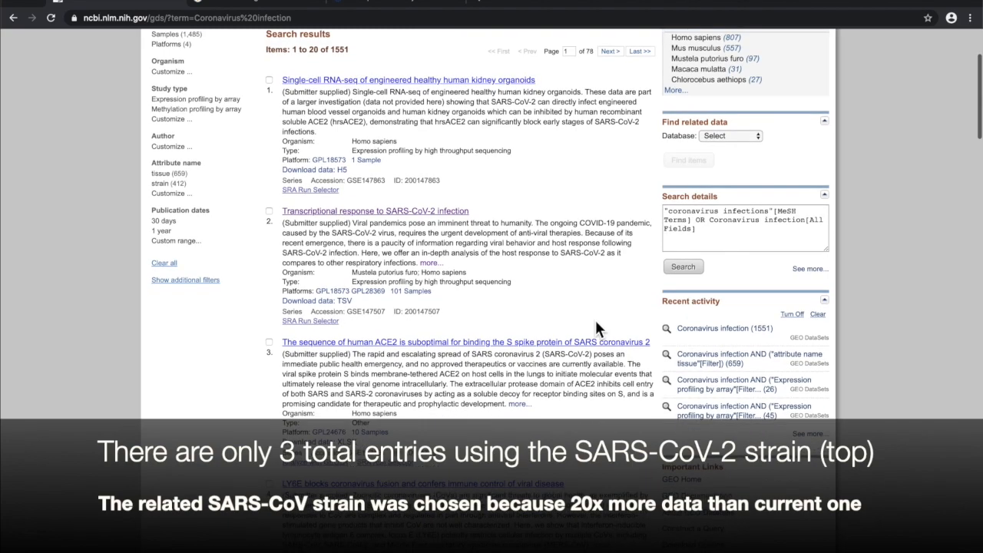
scroll(down, 3)
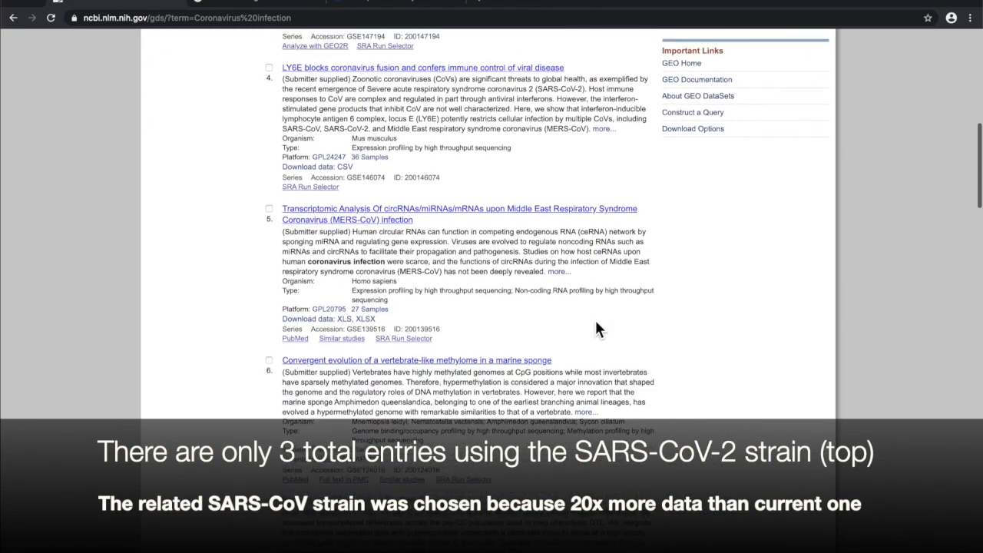
scroll(down, 3)
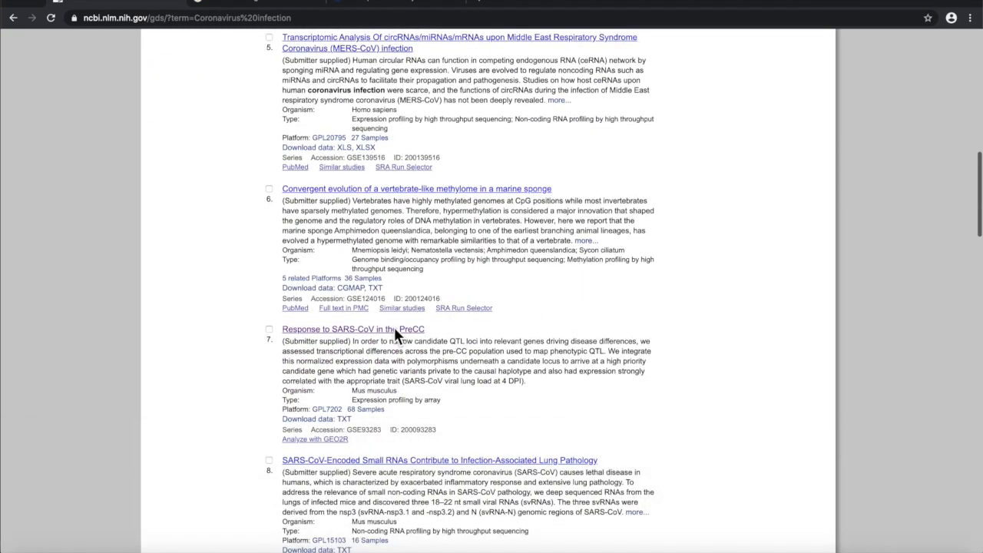
Open the GSE93283 series 'Response to SARS-CoV in the PreCC' and review its 68-sample list
click(353, 328)
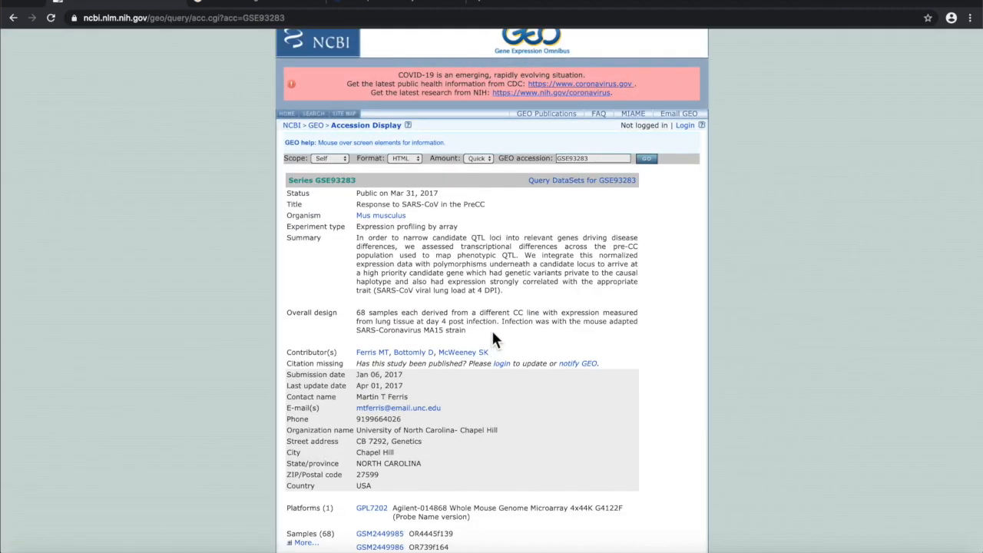
scroll(down, 3)
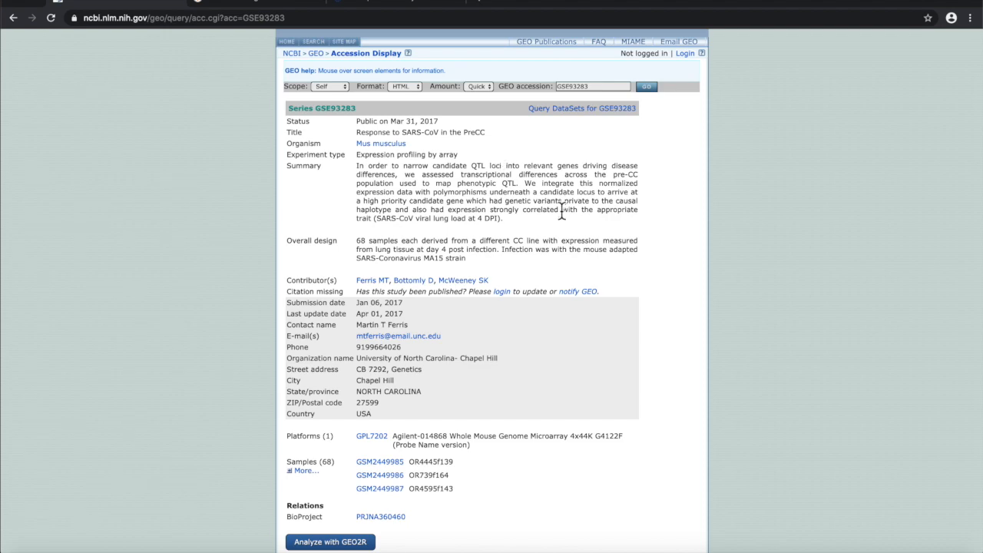
scroll(down, 3)
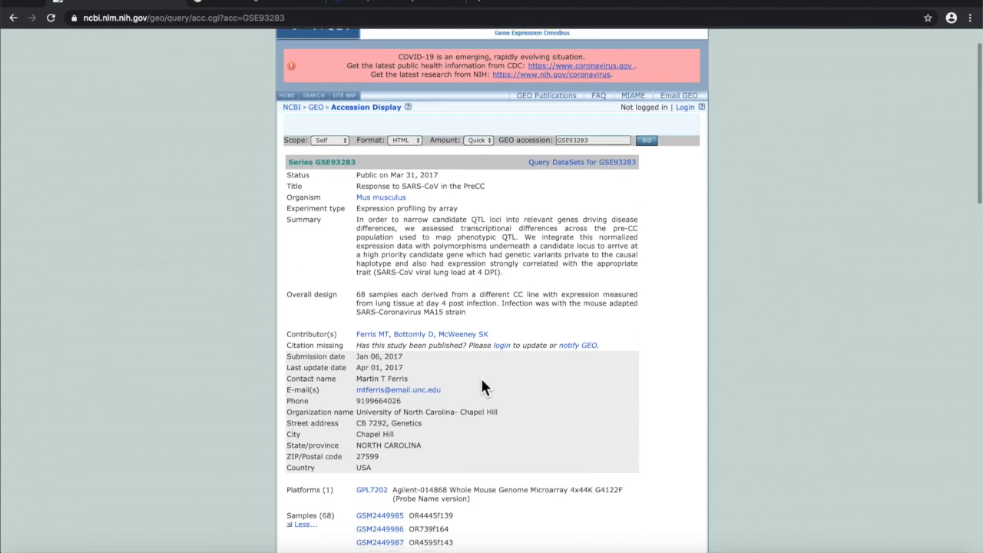
scroll(down, 3)
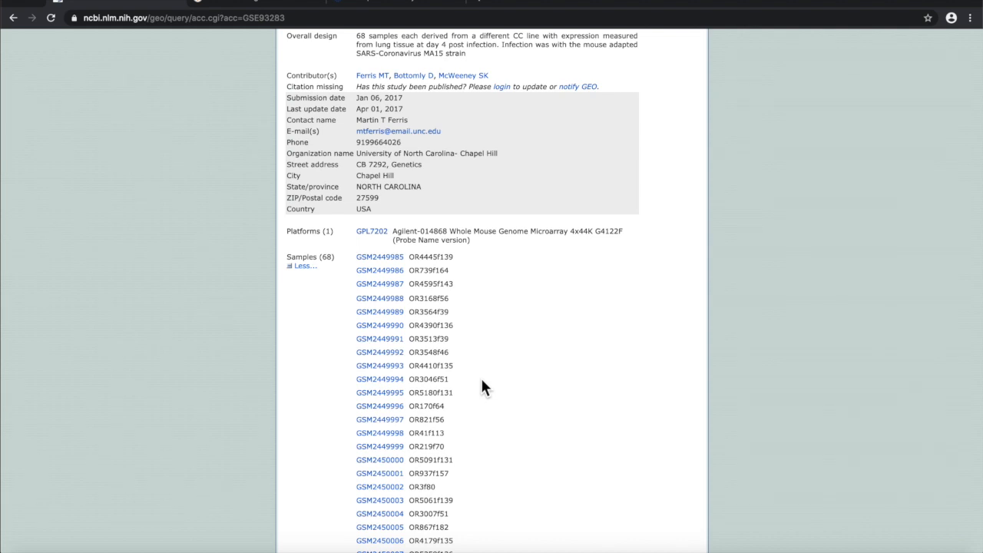
mouse_move(433, 254)
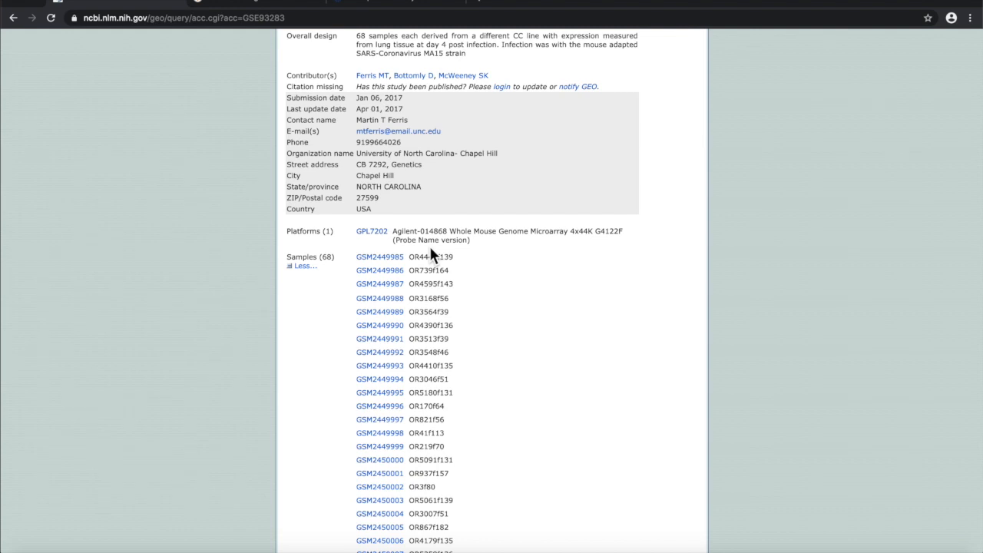
mouse_move(430, 230)
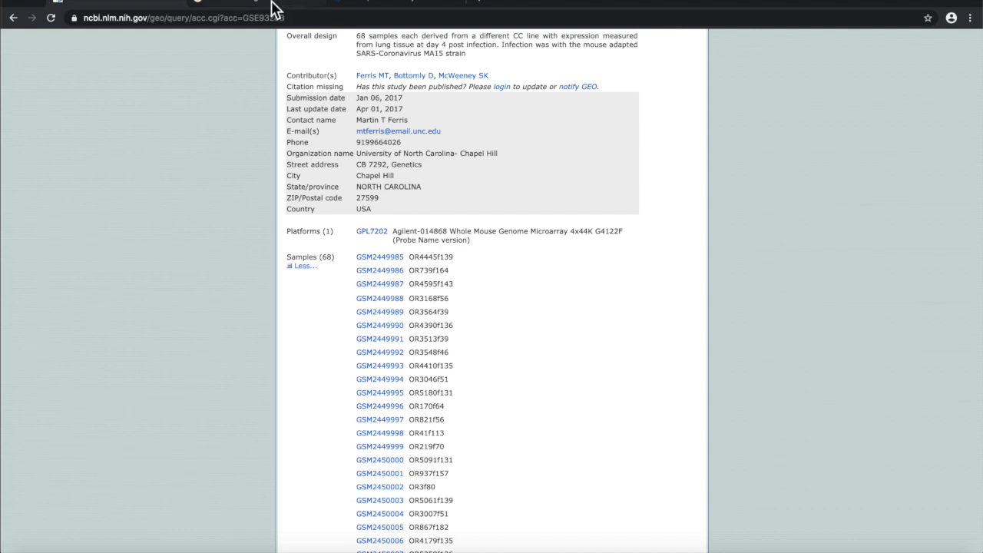
Switch browser tabs past R2 Genomics to land on the Correlation Engine home page
click(231, 3)
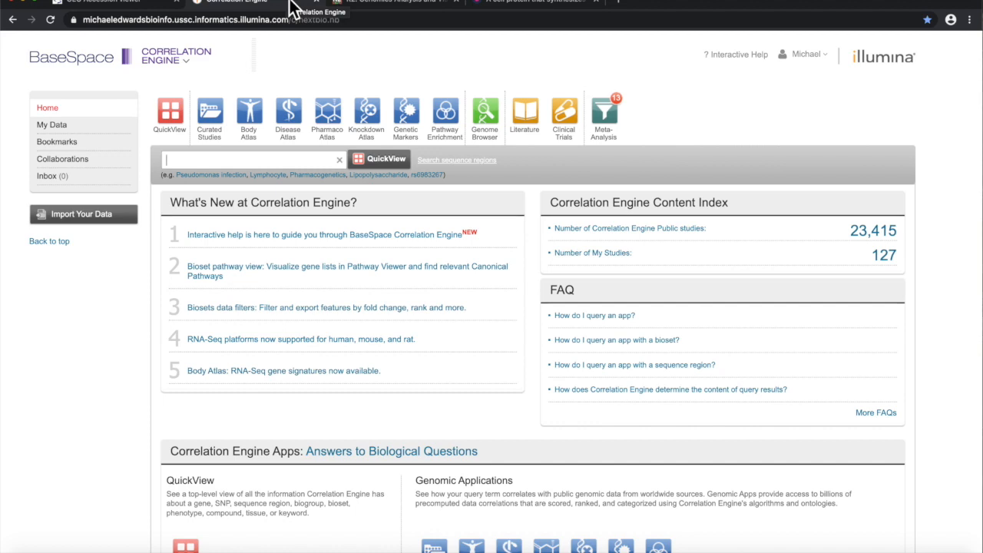
click(384, 2)
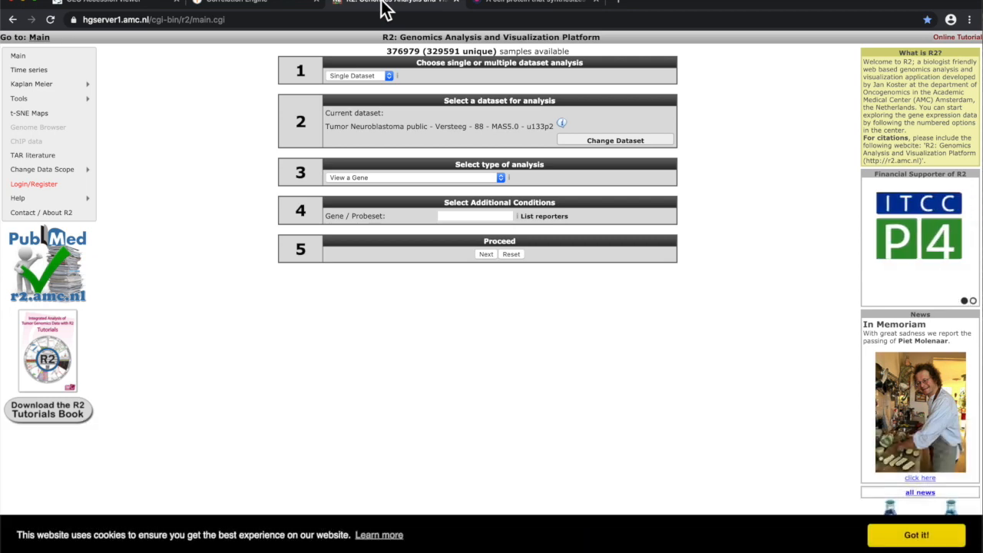
click(236, 2)
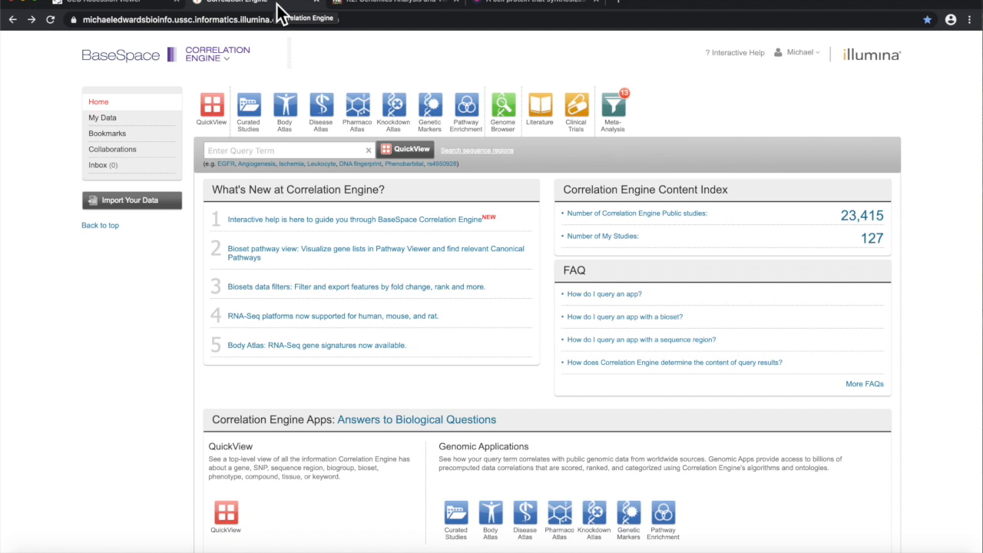
Search Curated Studies for the Coronavirus infection phenotype, listing 27 studies
click(249, 108)
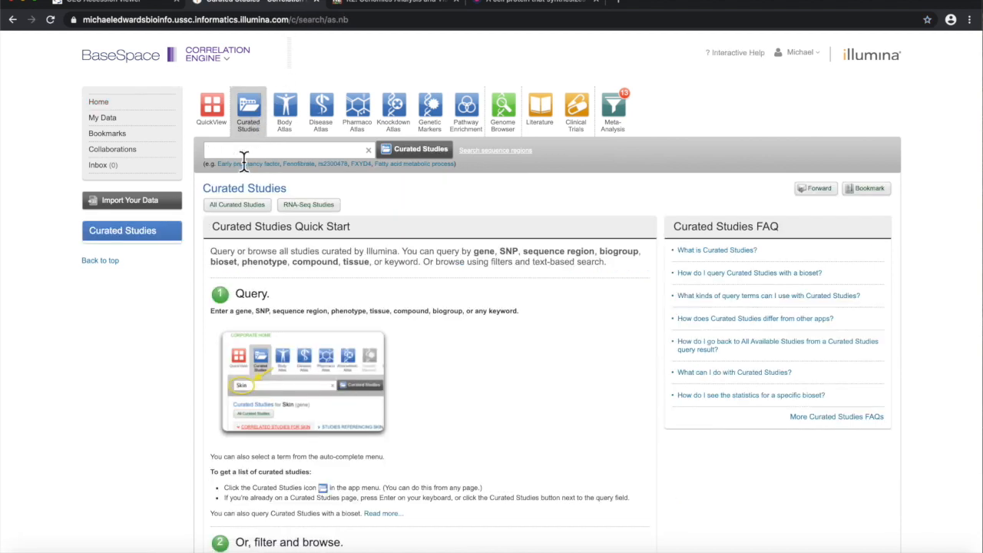
text(Coronavirus infection)
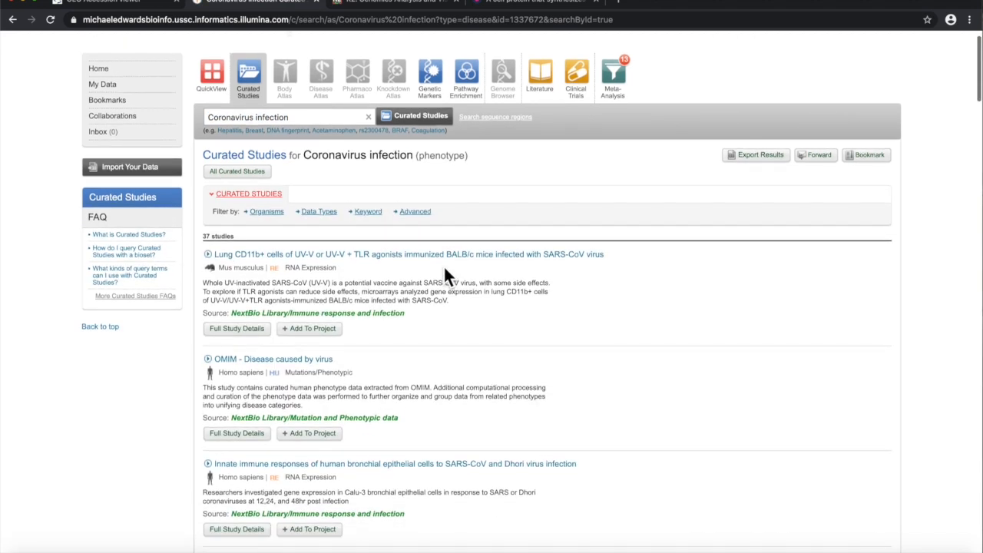
mouse_move(261, 249)
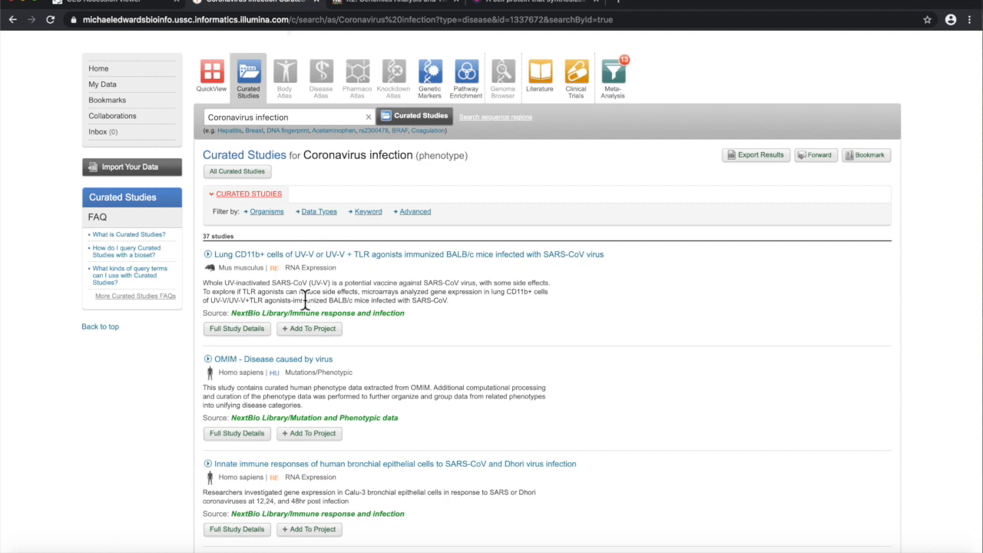
mouse_move(310, 264)
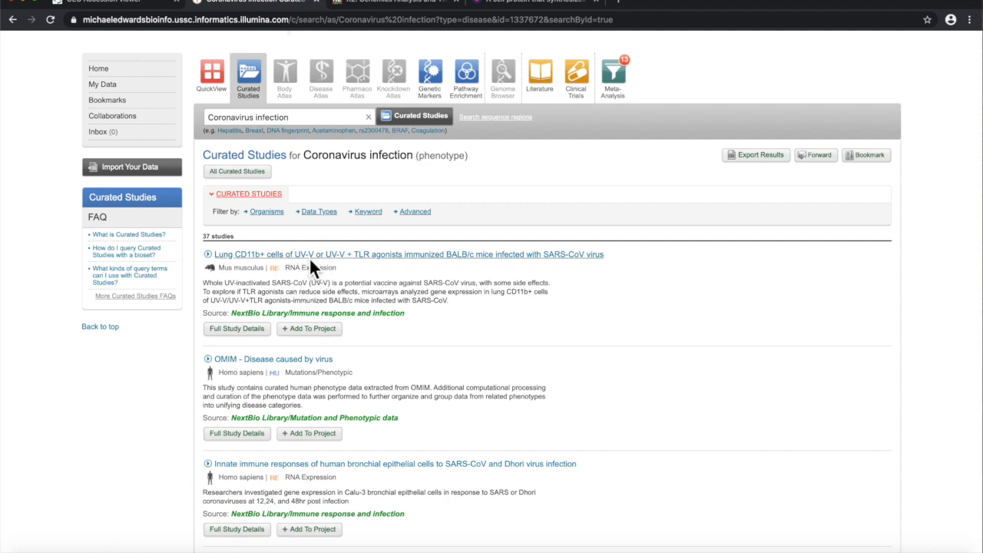
Tick RNA Expression as data type and primary tissue, fresh/frozen as sample source
click(319, 212)
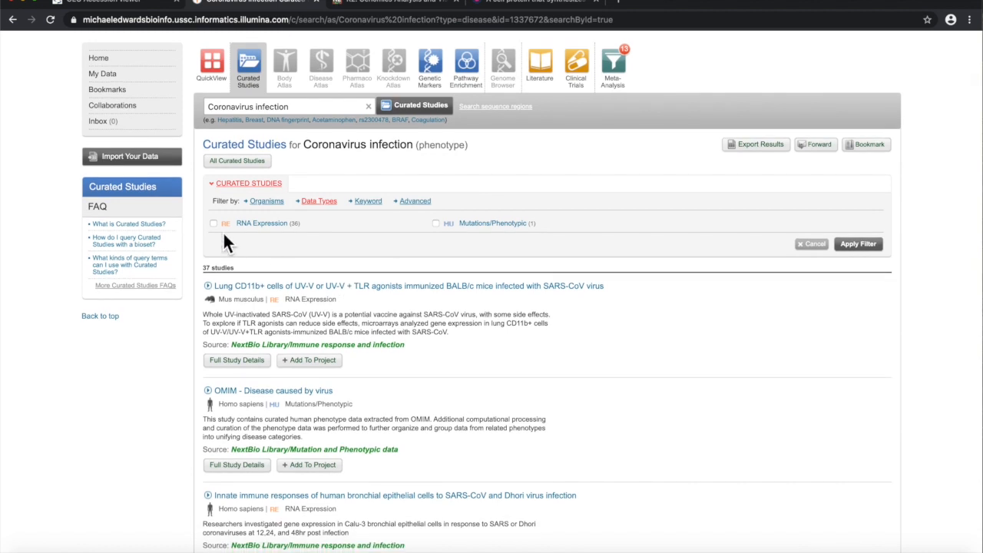
mouse_move(222, 234)
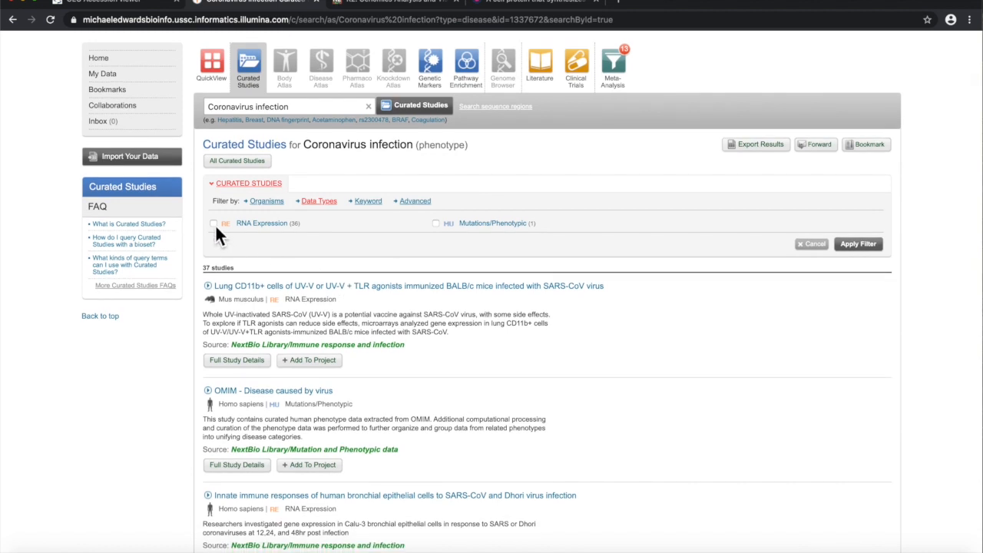
click(214, 223)
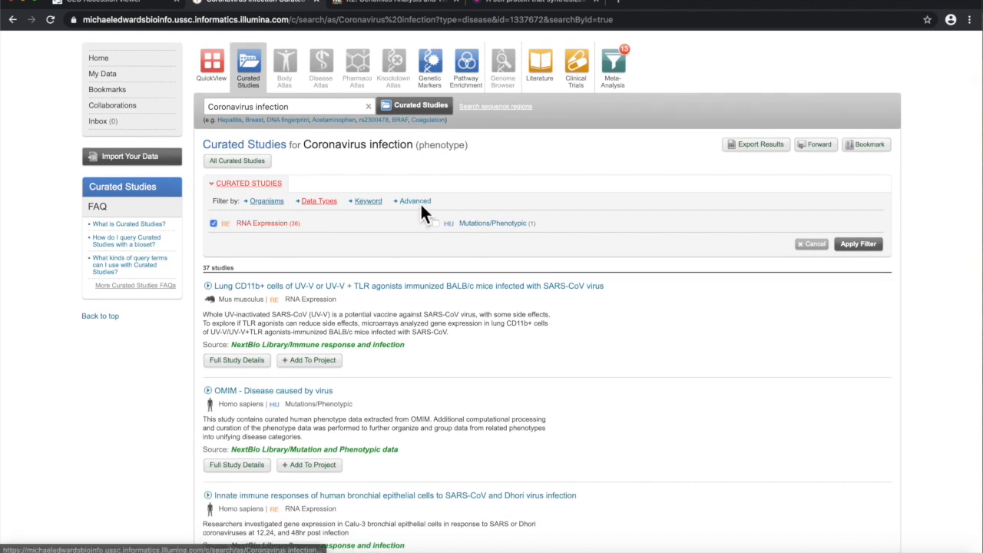
click(415, 200)
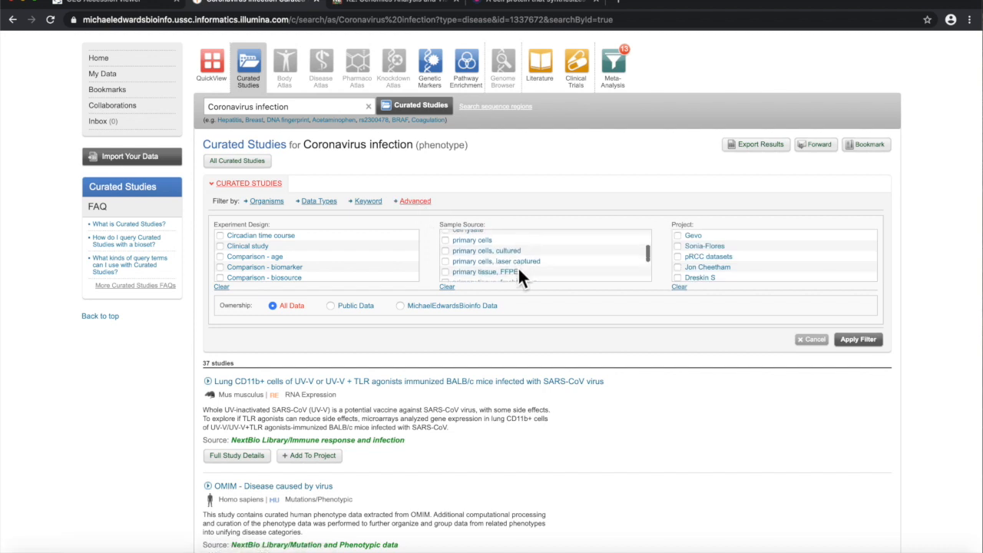
scroll(down, 3)
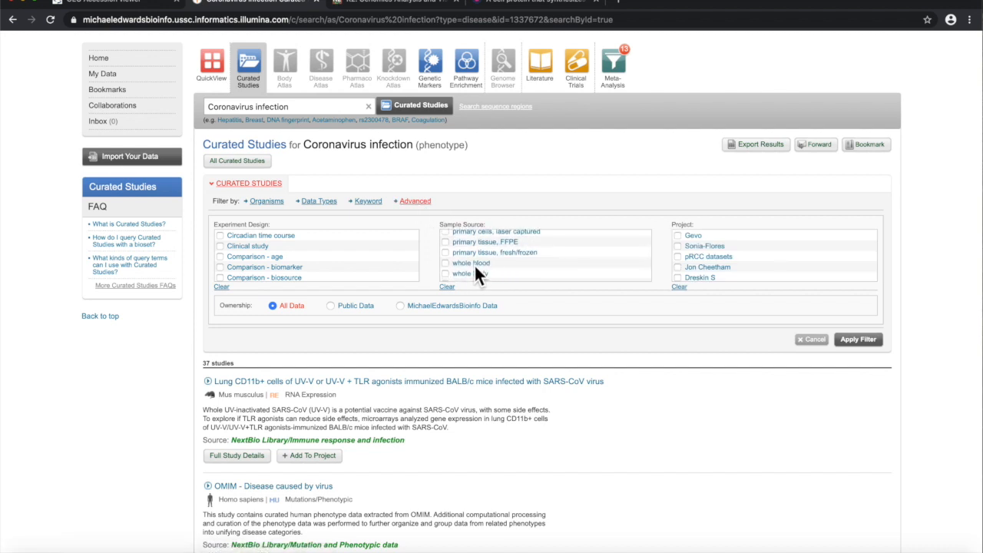
click(446, 252)
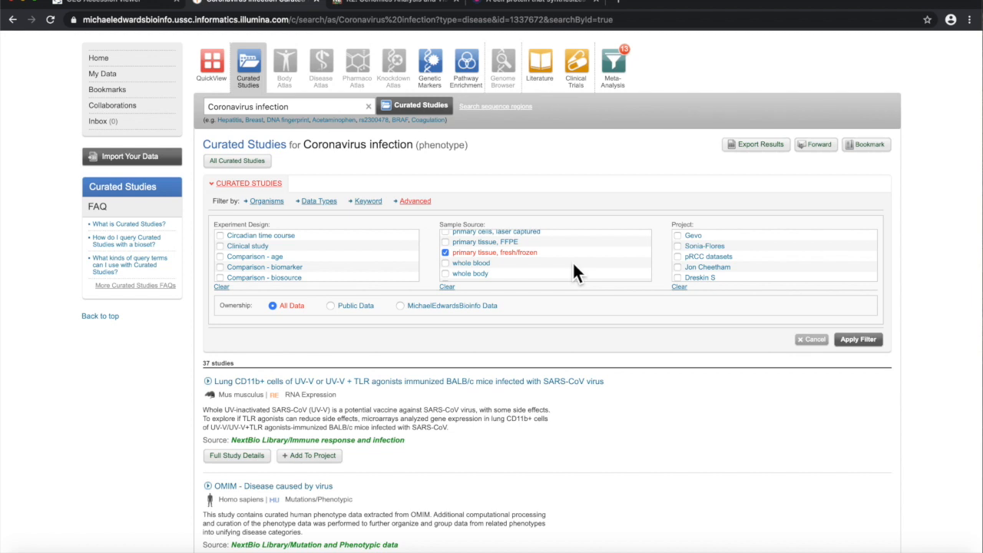
Apply the filters, narrowing the Coronavirus infection studies to 21
click(857, 340)
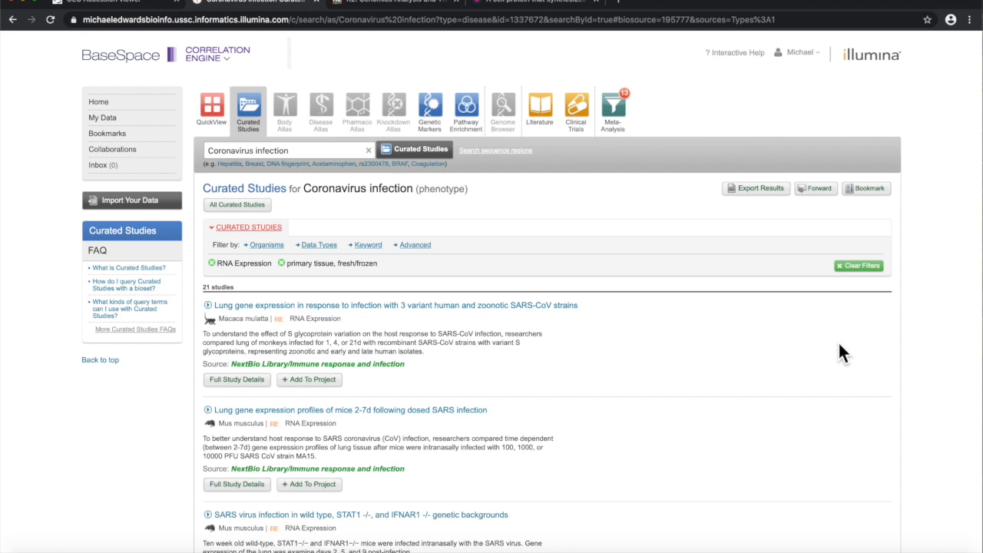
mouse_move(750, 366)
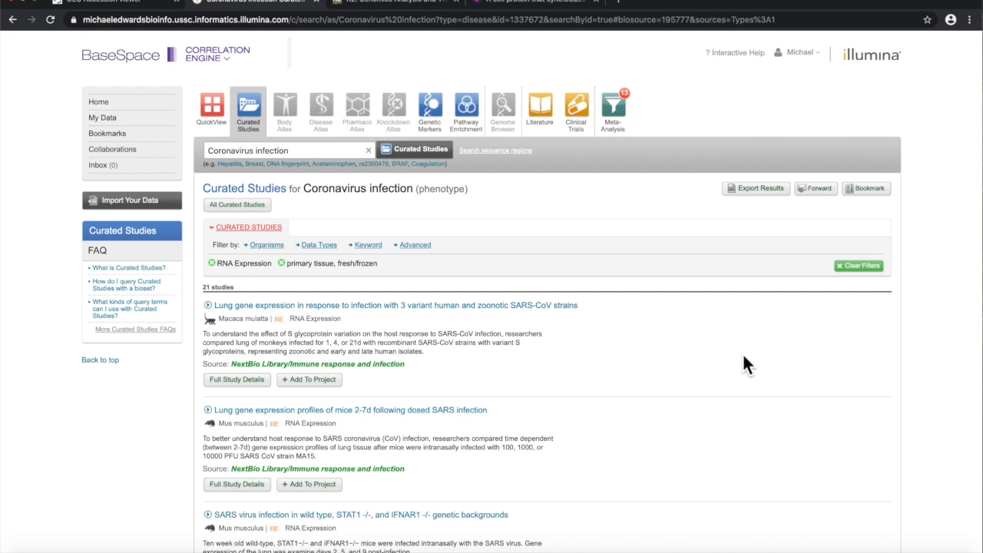
mouse_move(559, 355)
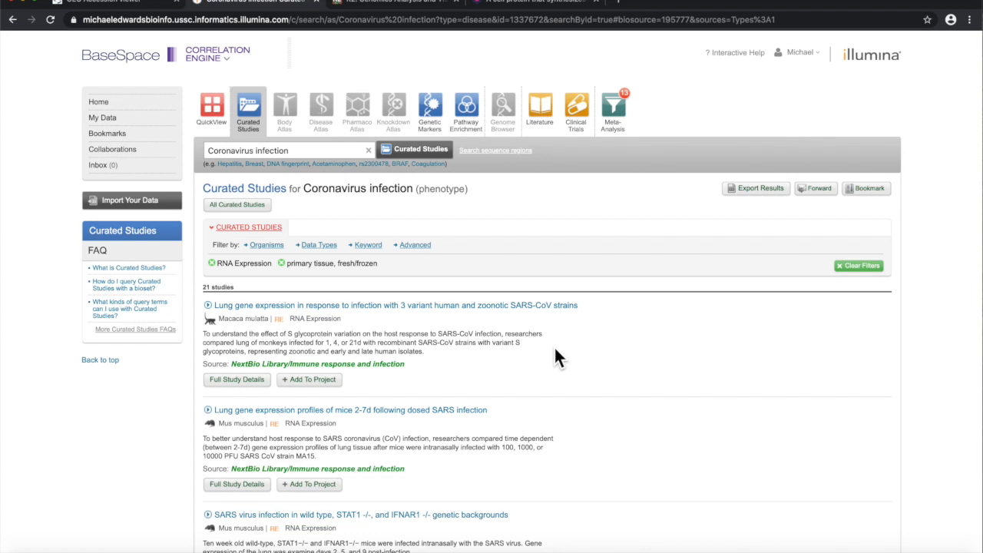
mouse_move(418, 314)
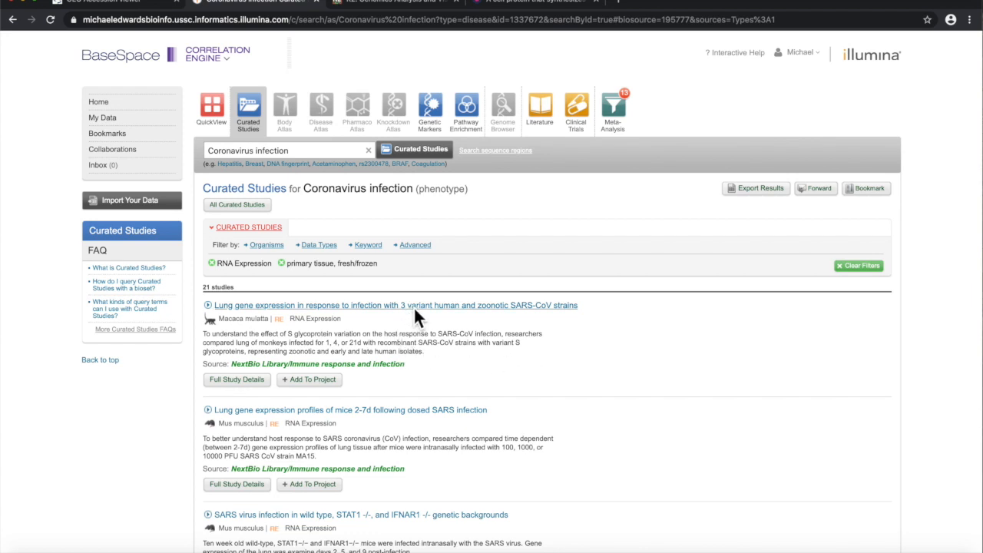
Expand the monkey lung SARS-CoV study and review its 1d, 4d and 21d versus mock biosets
click(390, 304)
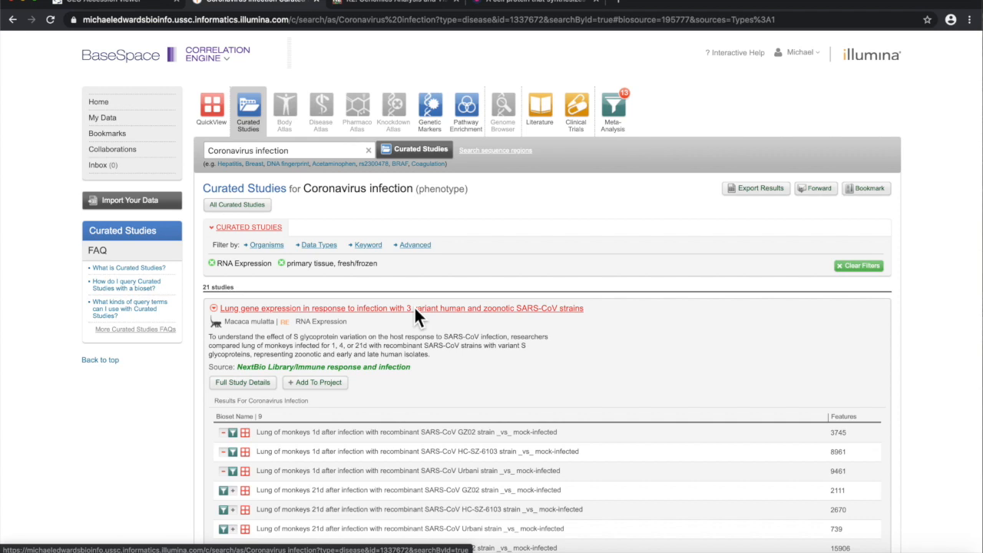
scroll(down, 3)
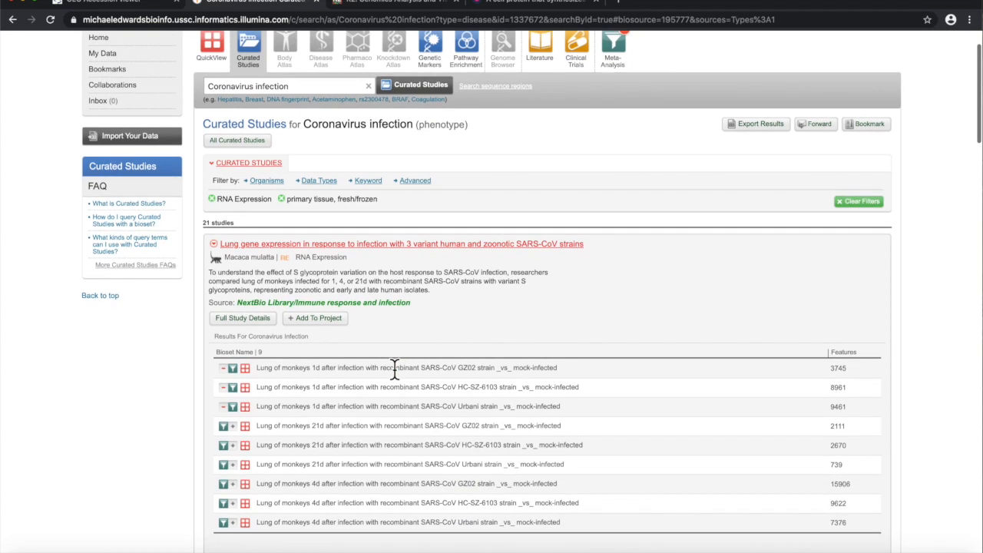
mouse_move(398, 375)
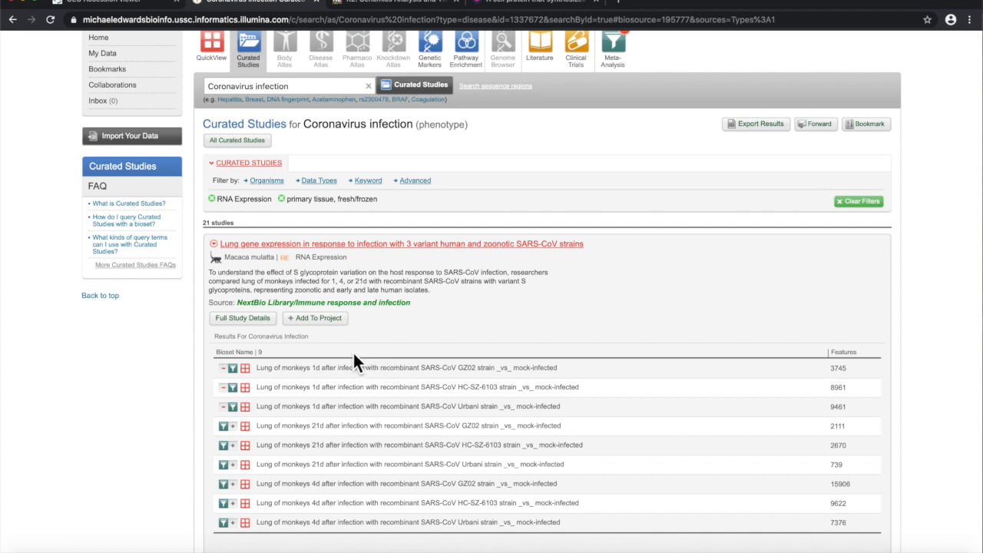
mouse_move(307, 388)
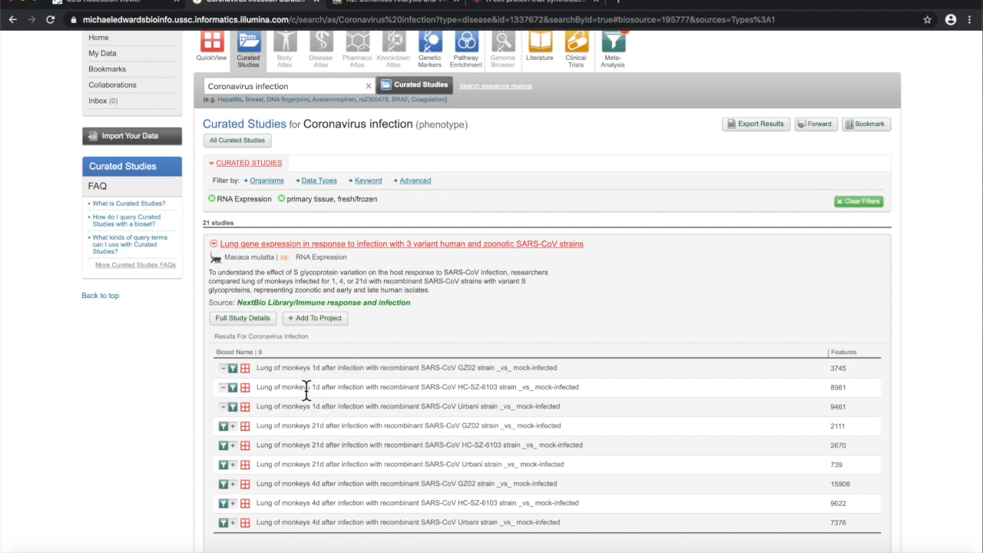
mouse_move(260, 385)
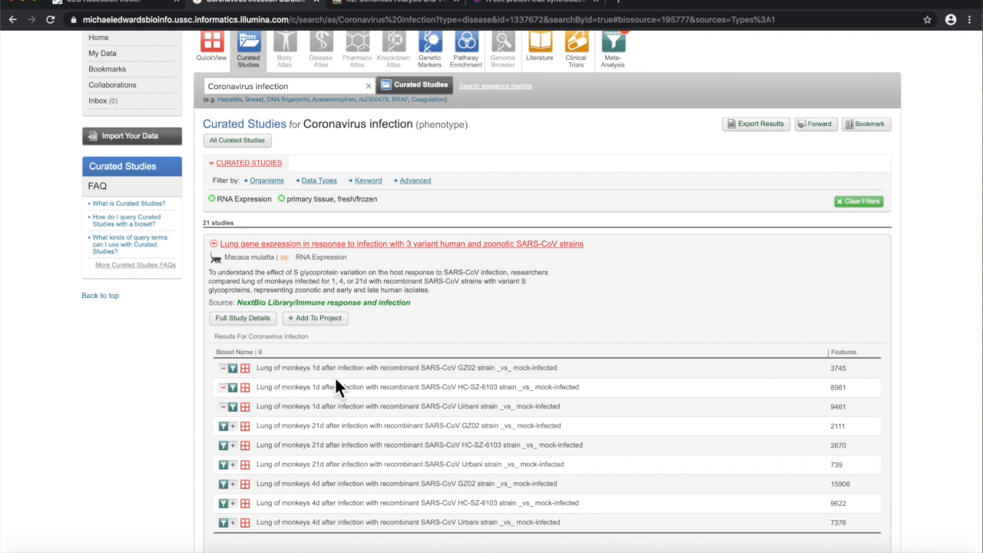
scroll(down, 3)
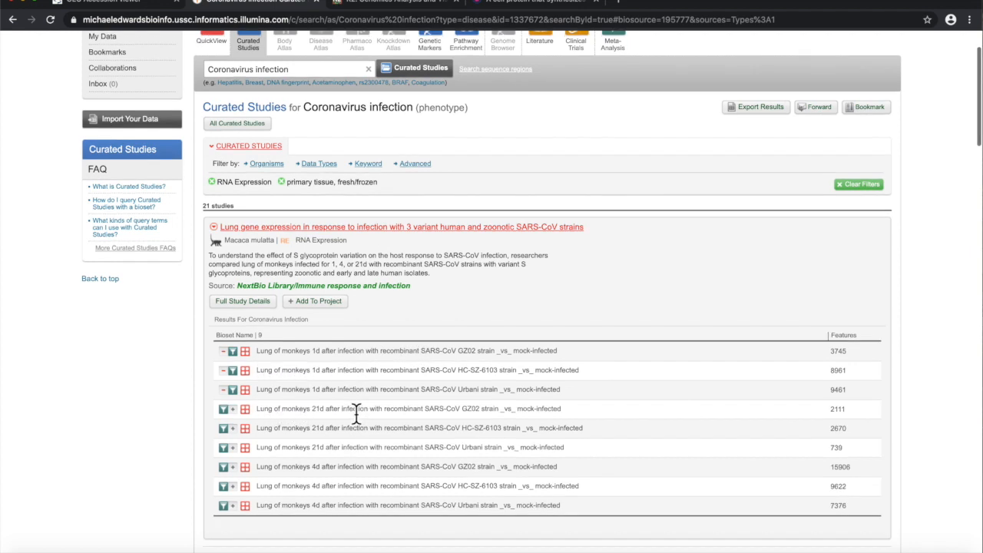
scroll(down, 3)
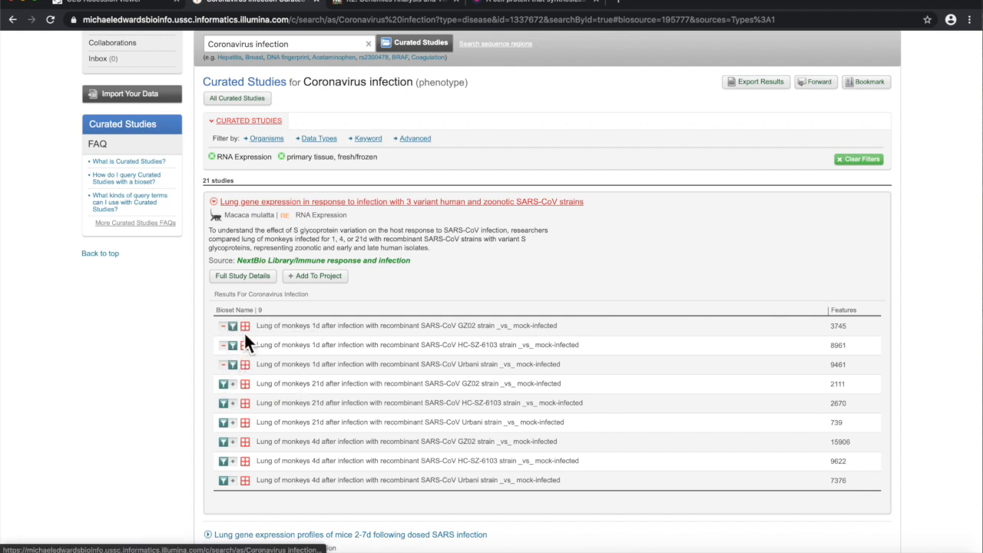
mouse_move(246, 326)
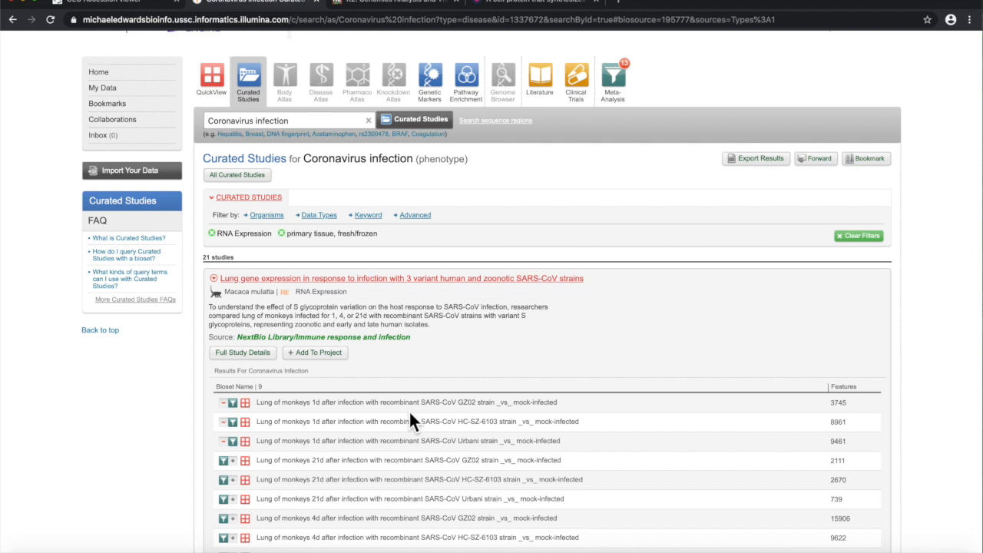
scroll(down, 3)
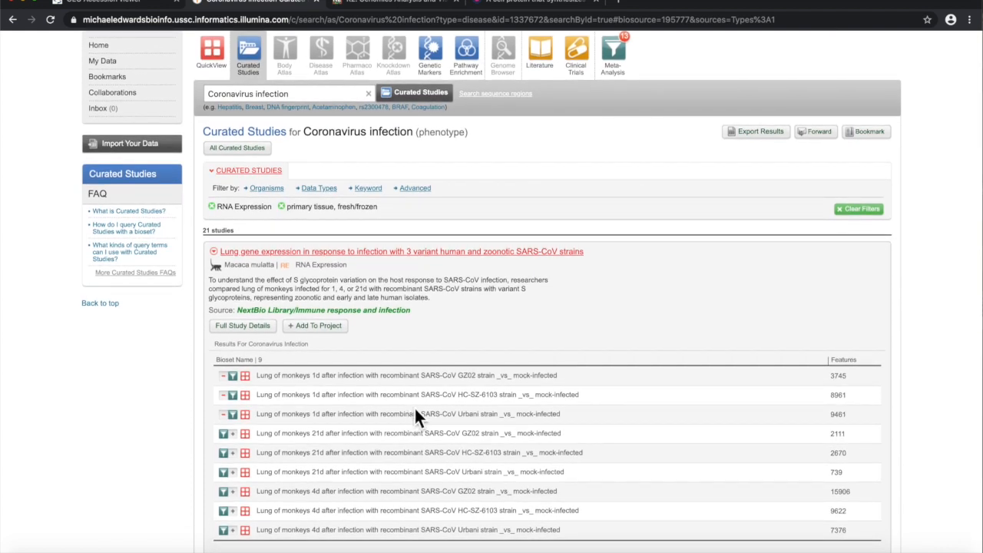
scroll(down, 3)
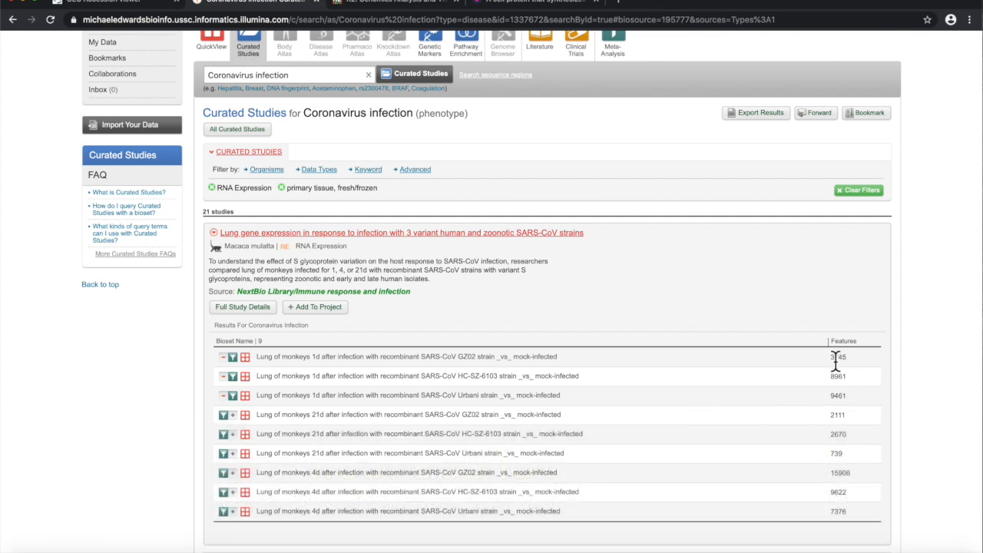
mouse_move(836, 402)
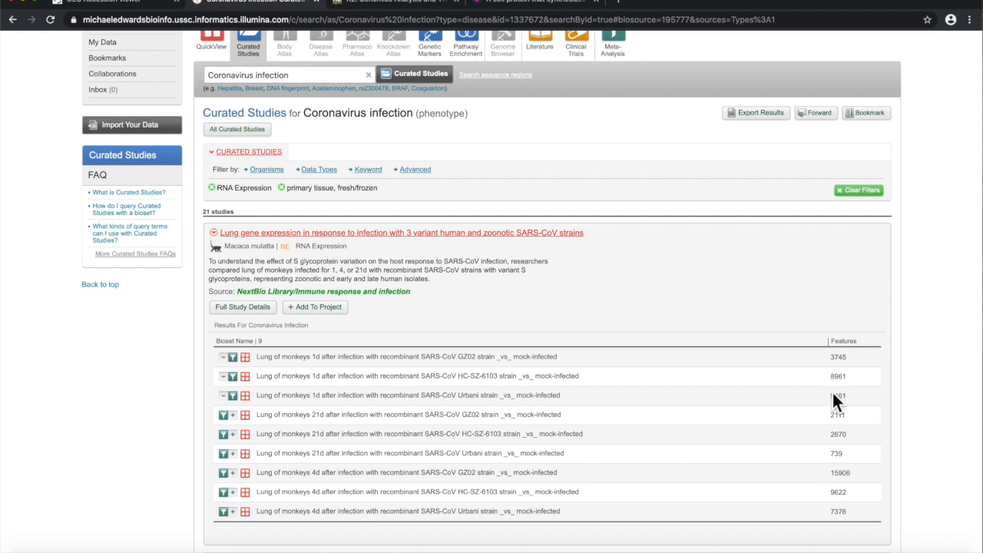
mouse_move(879, 396)
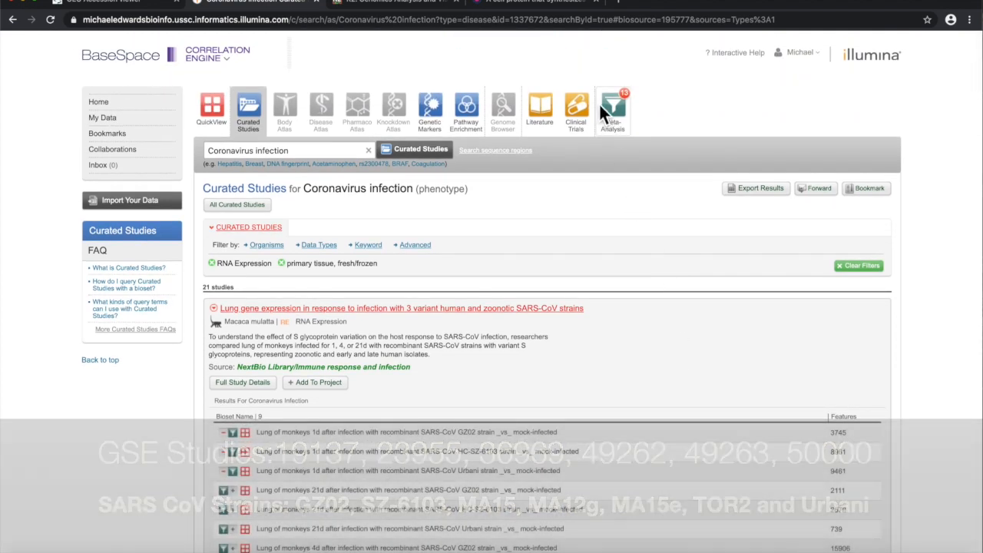
mouse_move(612, 108)
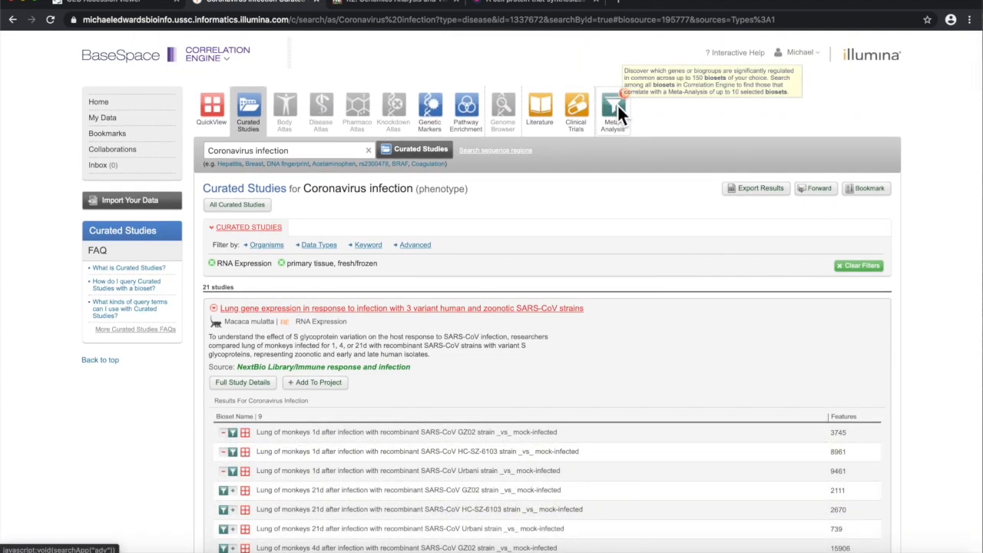
Bring up the Meta-Analysis setup and review the chosen monkey and mouse SARS-CoV lung biosets
click(611, 107)
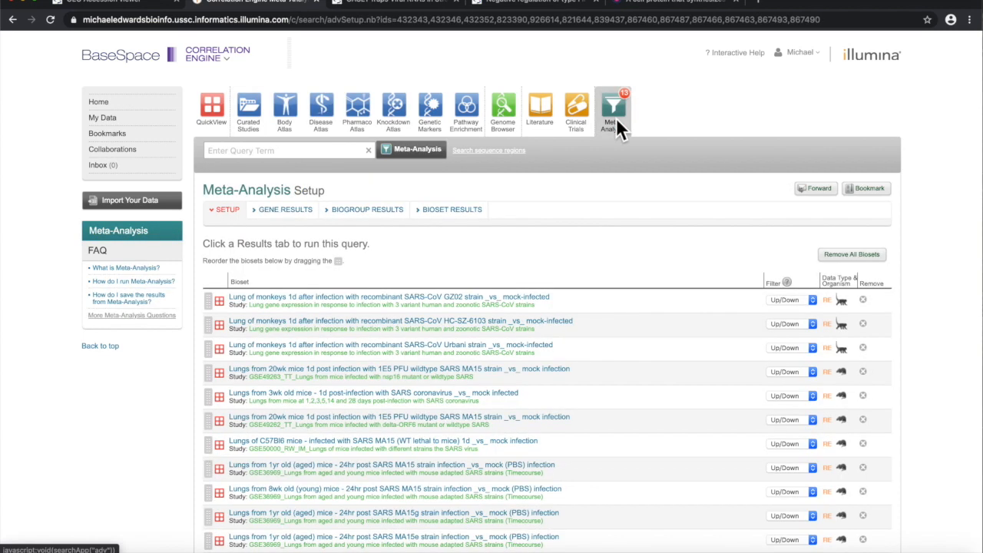
mouse_move(609, 111)
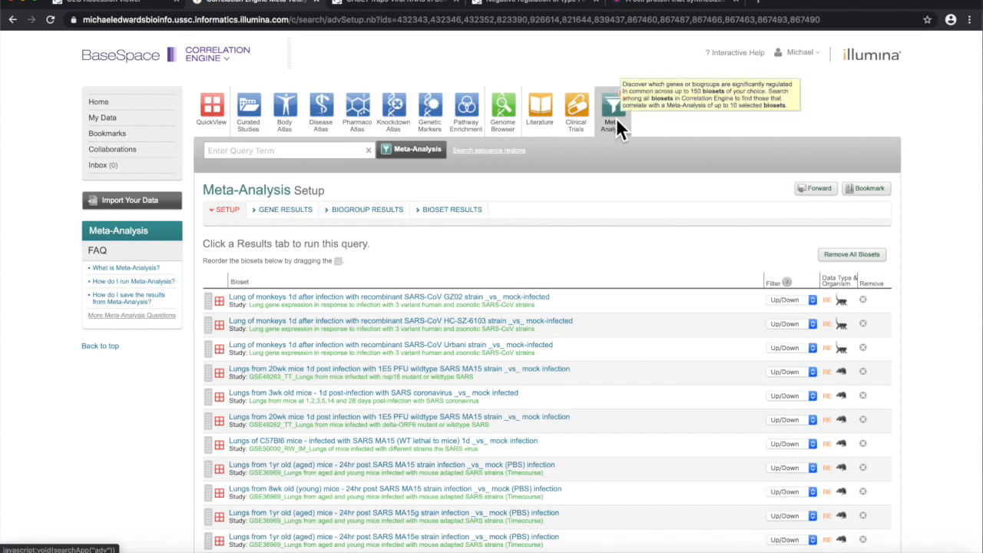
scroll(down, 3)
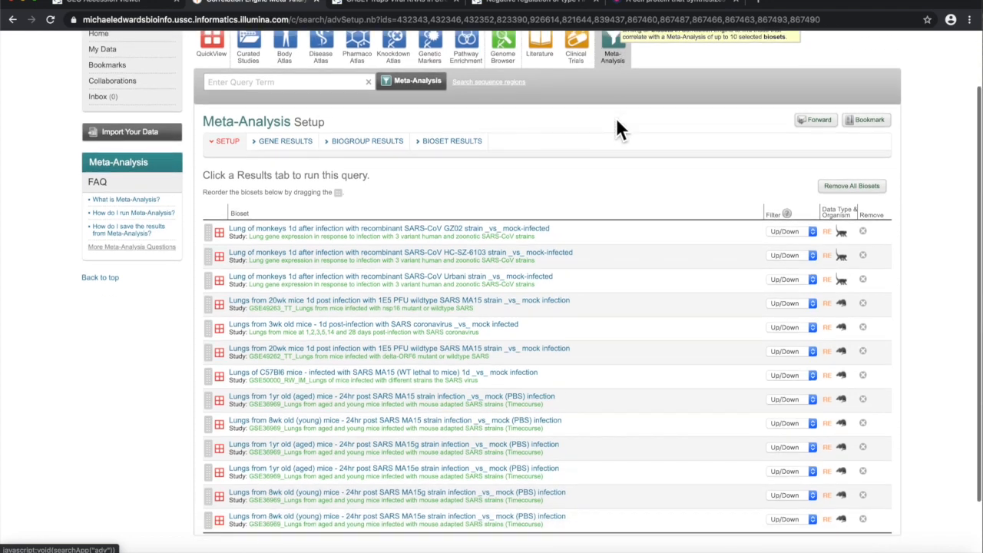
scroll(down, 3)
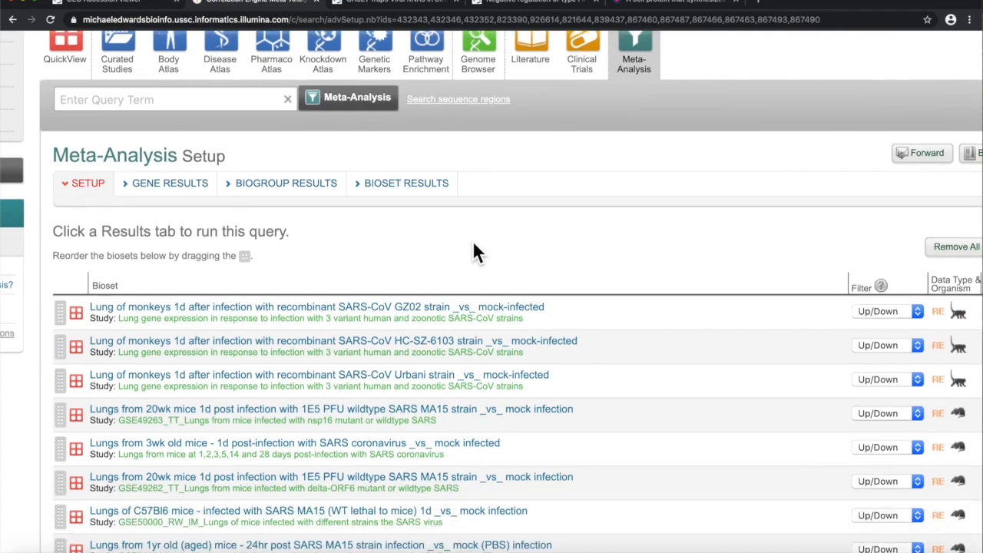
scroll(down, 3)
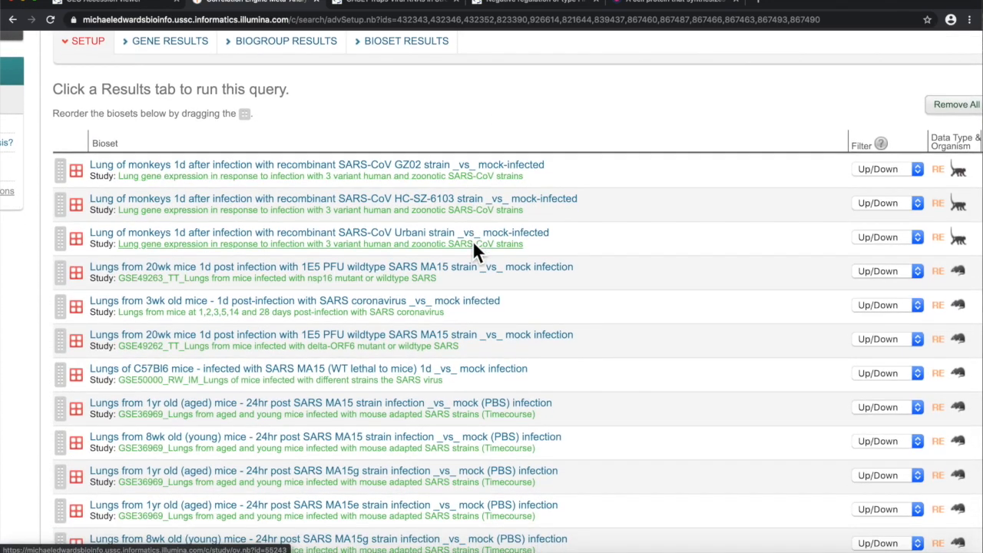
scroll(down, 3)
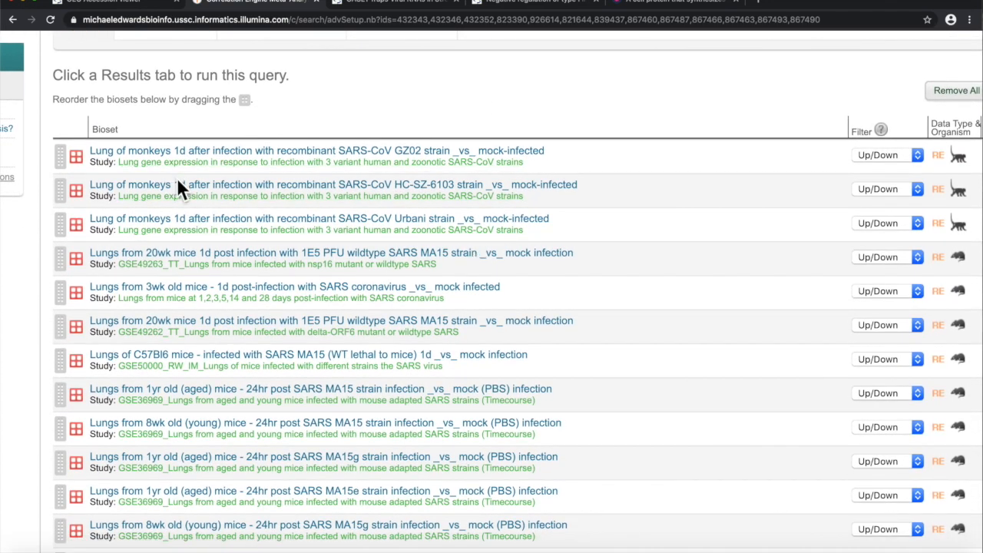
mouse_move(541, 187)
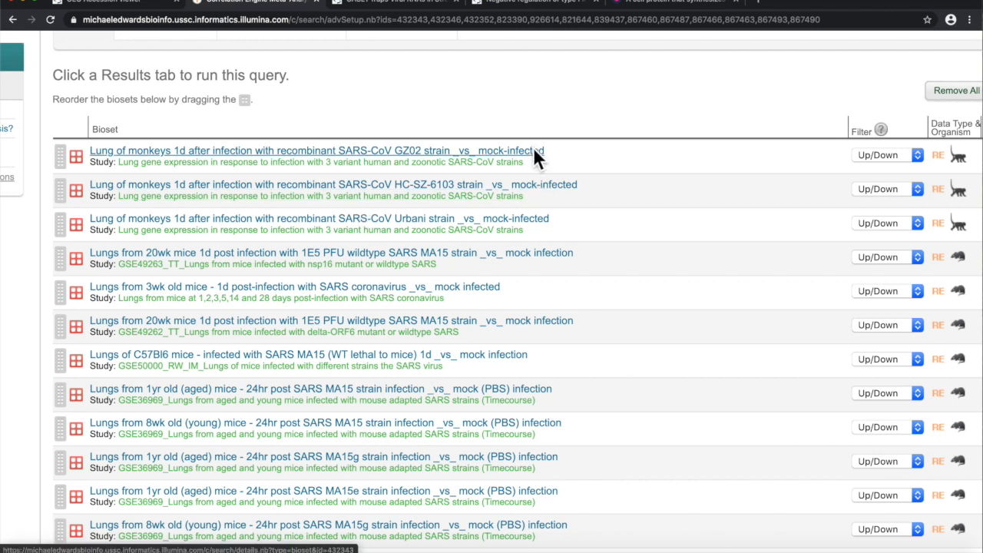
mouse_move(576, 238)
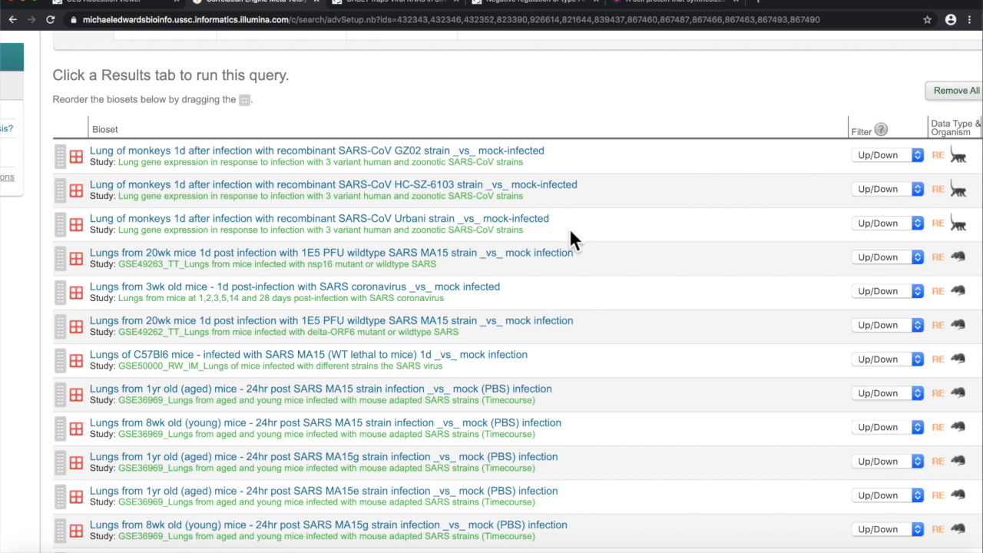
mouse_move(565, 208)
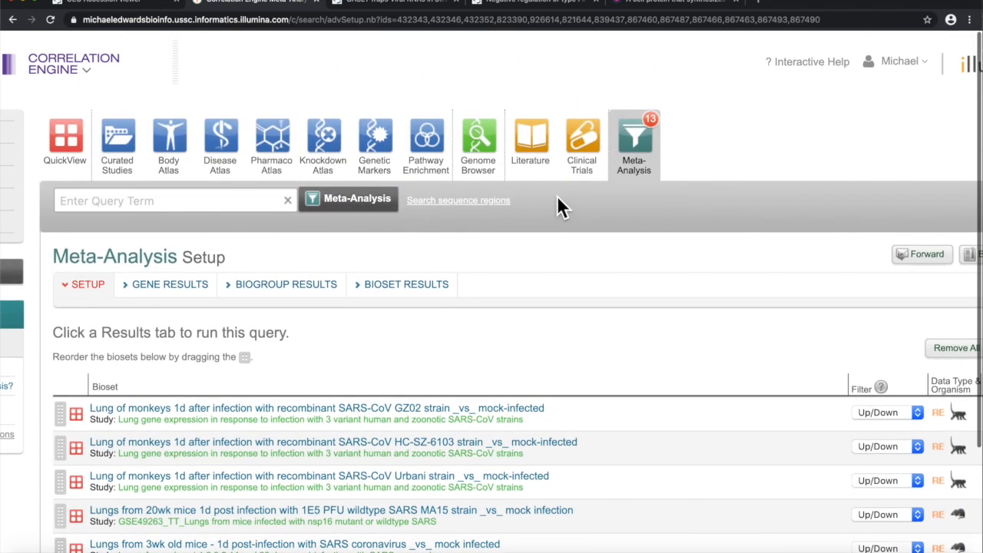
scroll(down, 3)
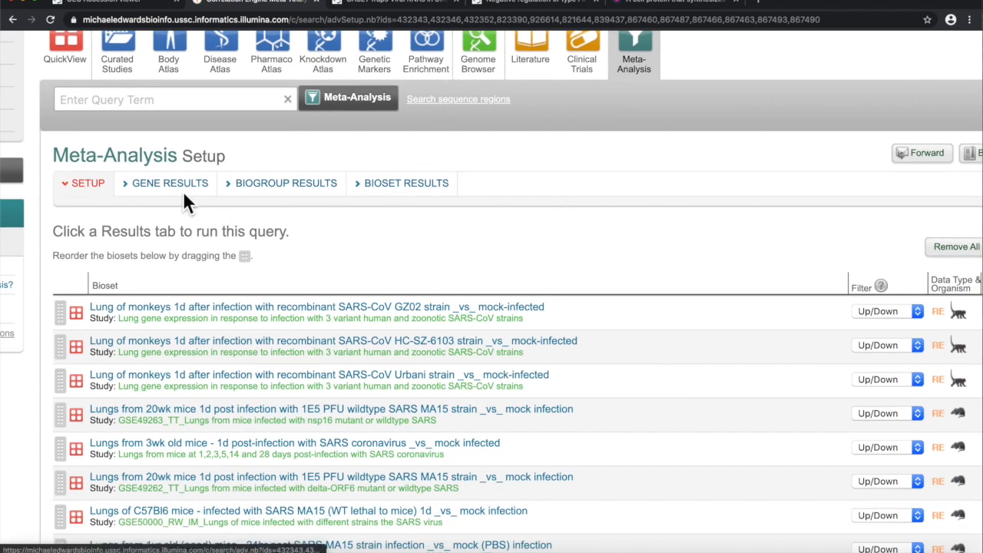
Run the meta-analysis and review the 20,033 ranked genes led by Cmpk2 and Ifit genes
click(169, 183)
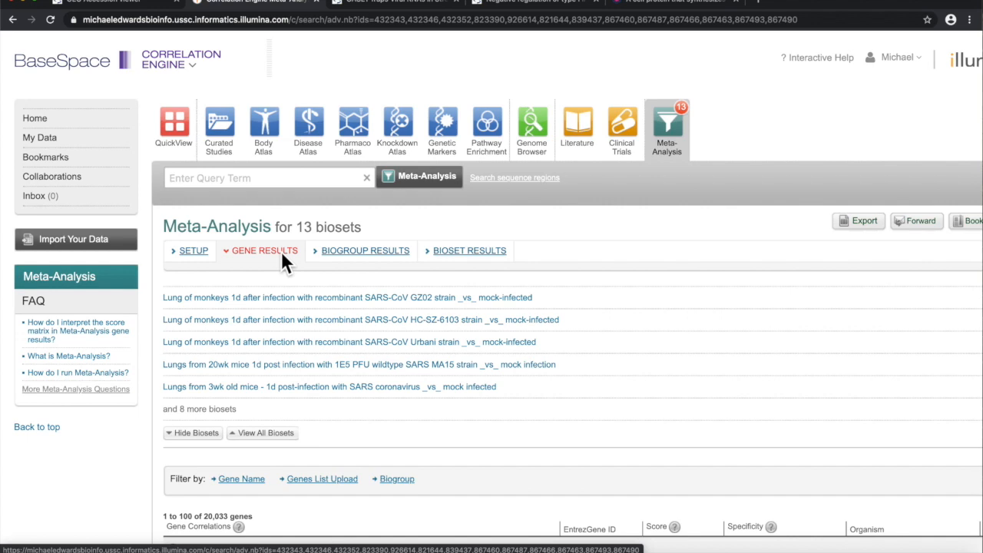
scroll(down, 3)
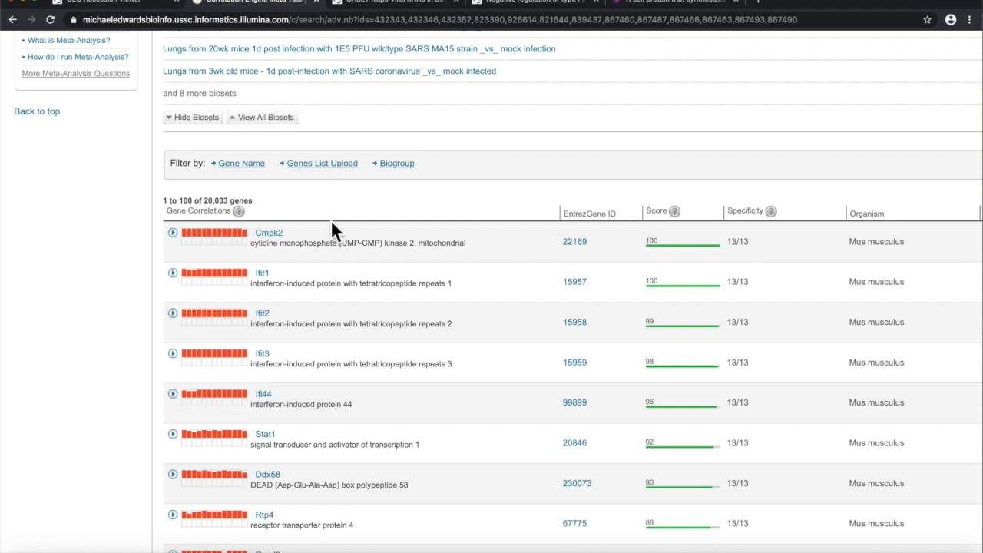
mouse_move(215, 233)
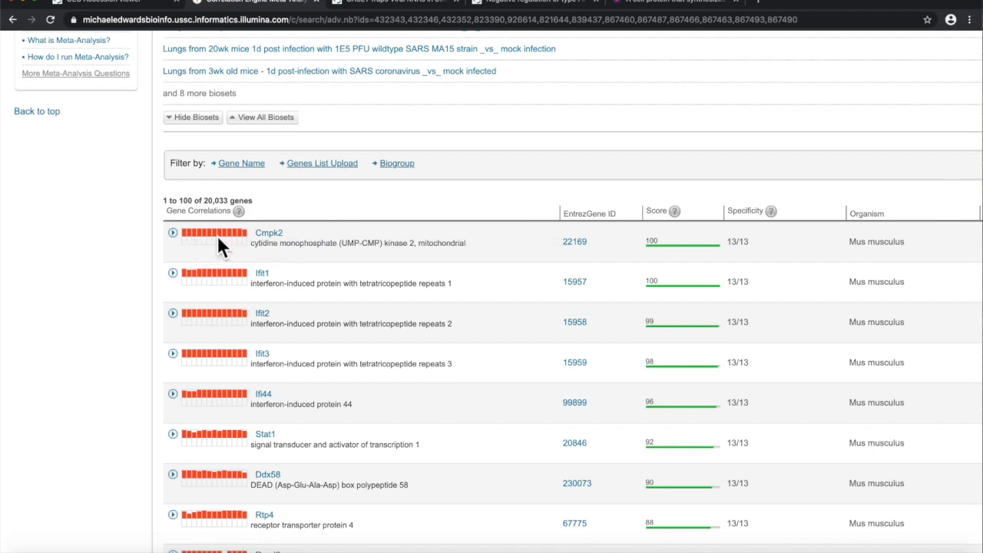
mouse_move(223, 245)
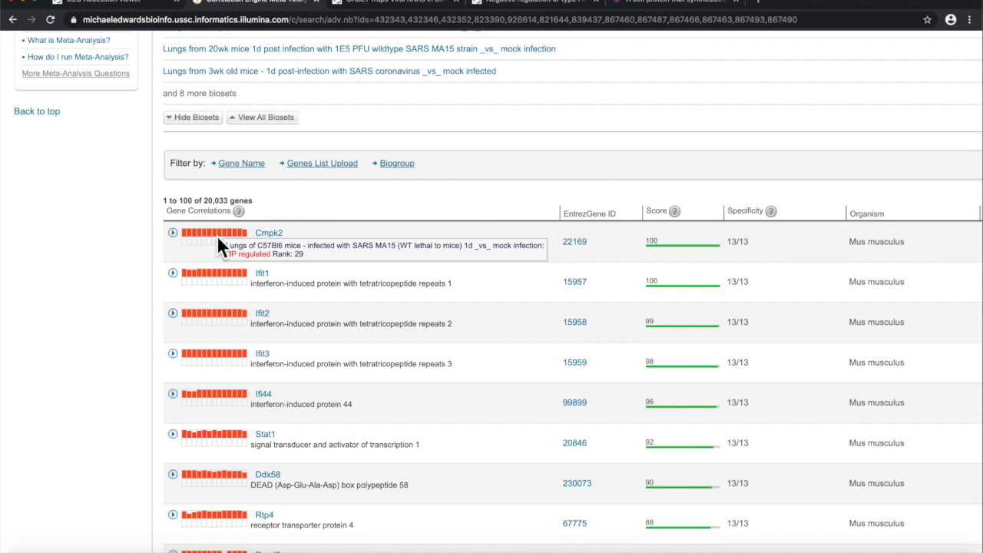
mouse_move(357, 295)
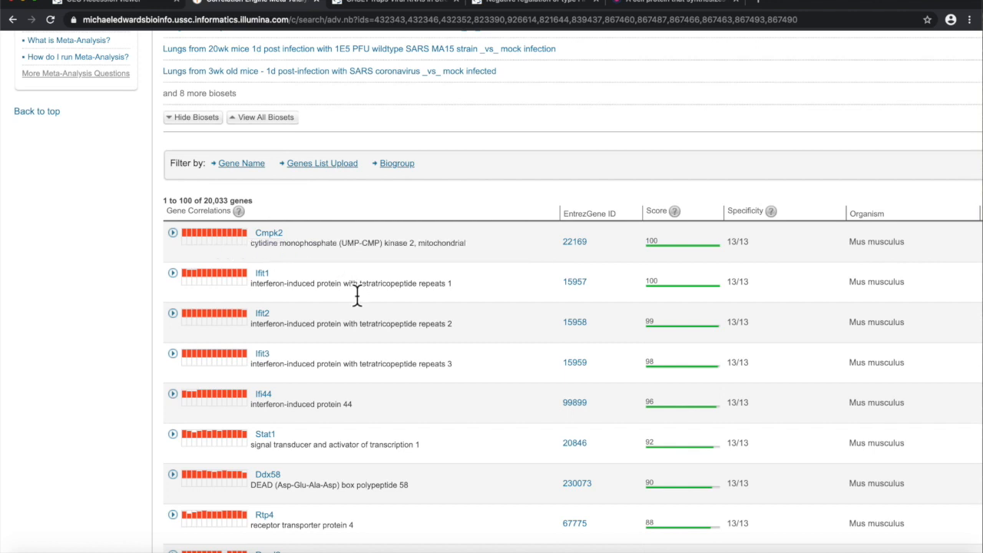
scroll(down, 3)
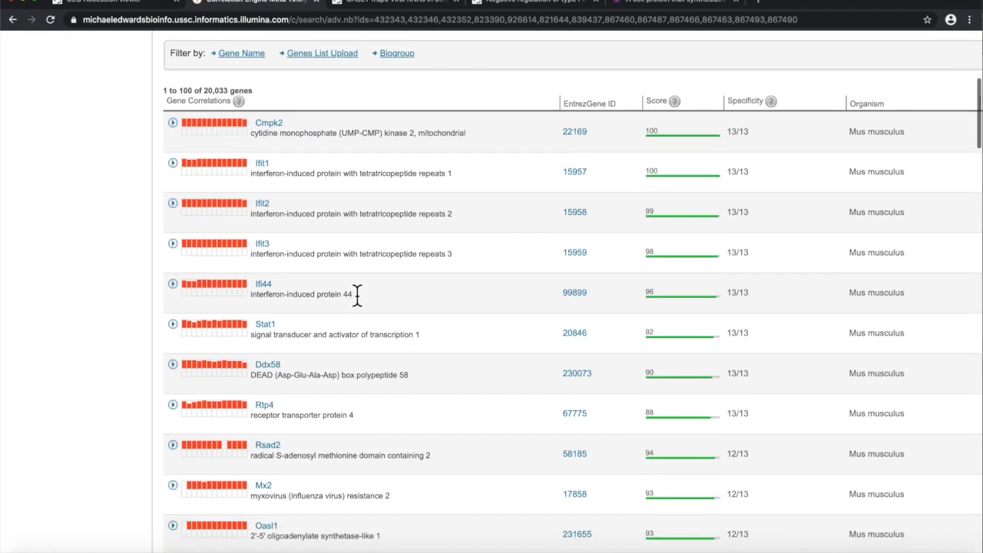
mouse_move(361, 300)
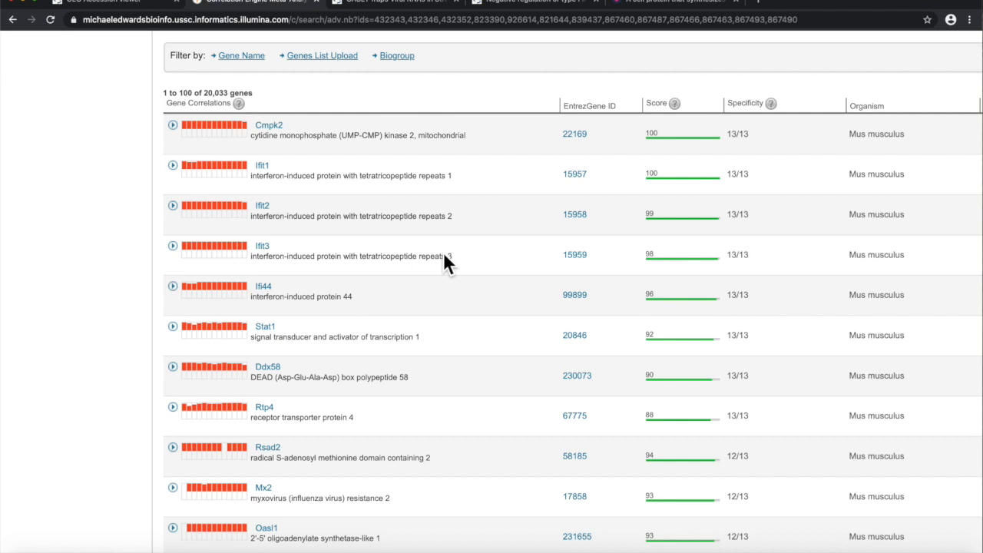
mouse_move(462, 234)
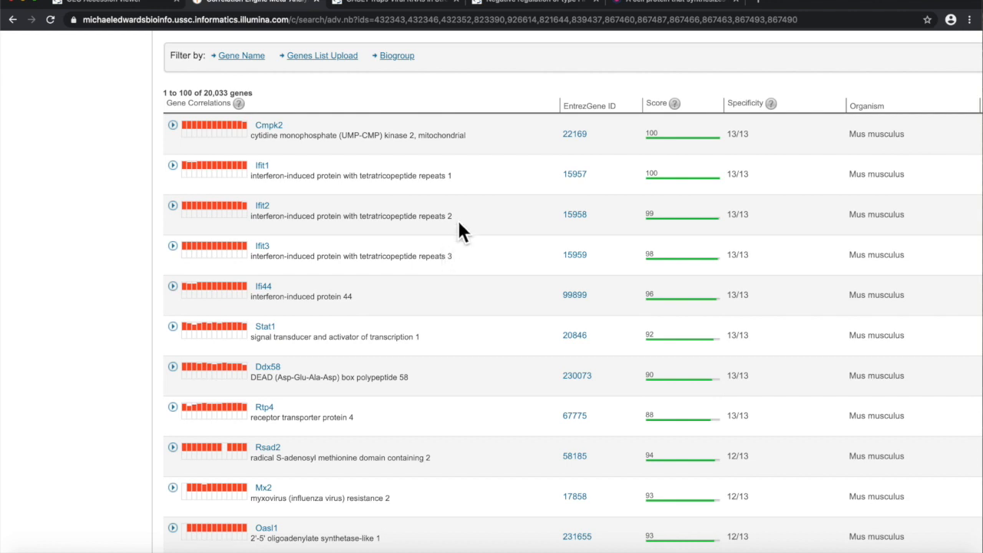
mouse_move(461, 202)
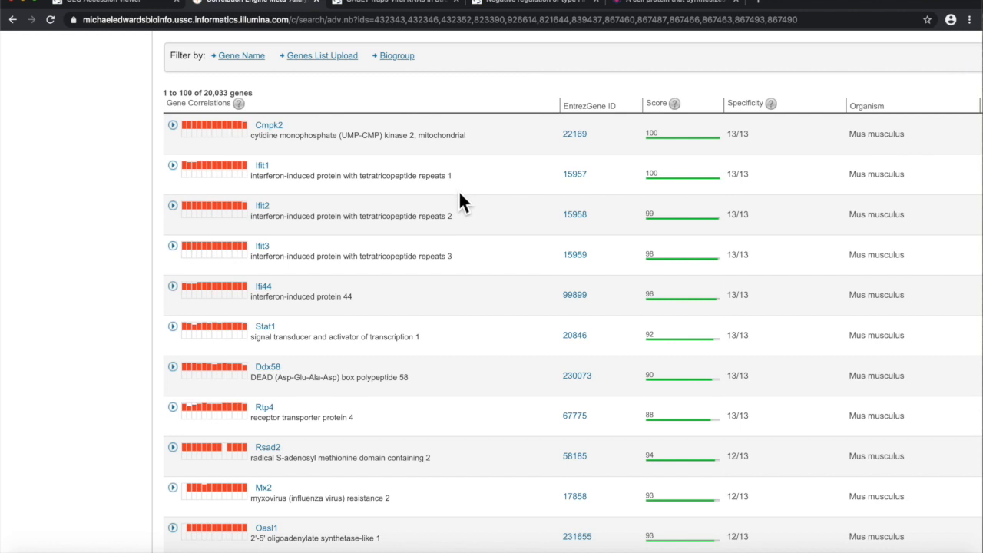
mouse_move(455, 267)
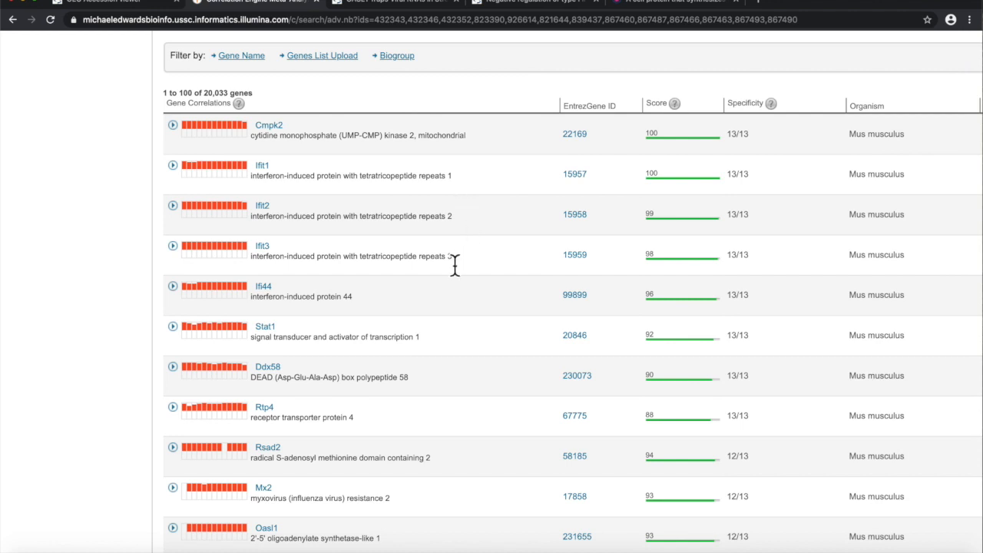
scroll(down, 3)
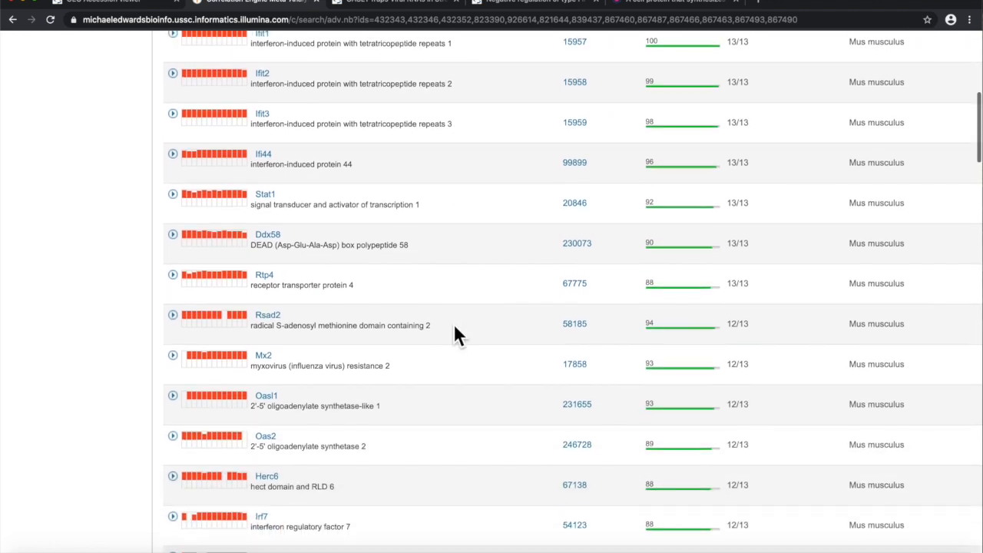
scroll(down, 3)
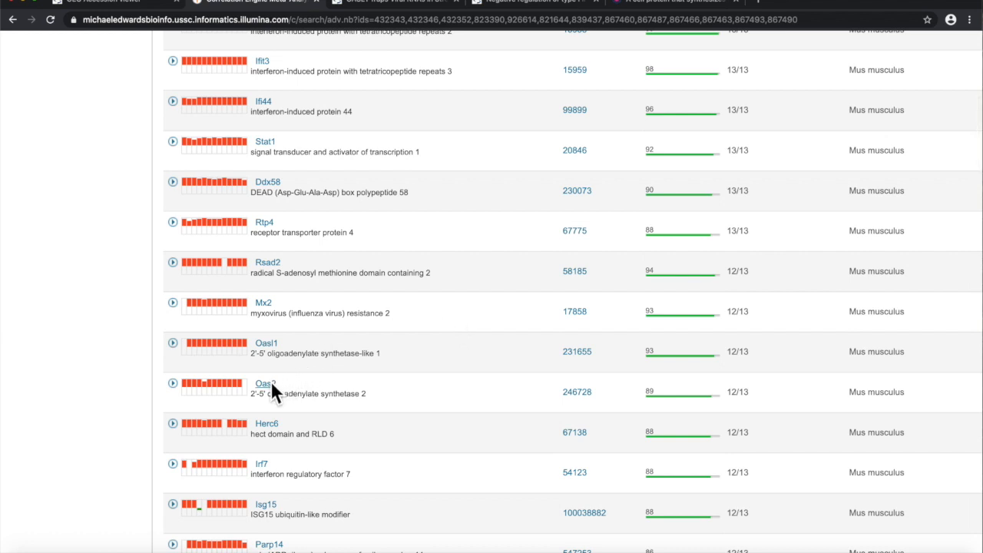
Follow the literature link for an oligoadenylate synthetase gene to a PubMed OASL1 article
click(265, 343)
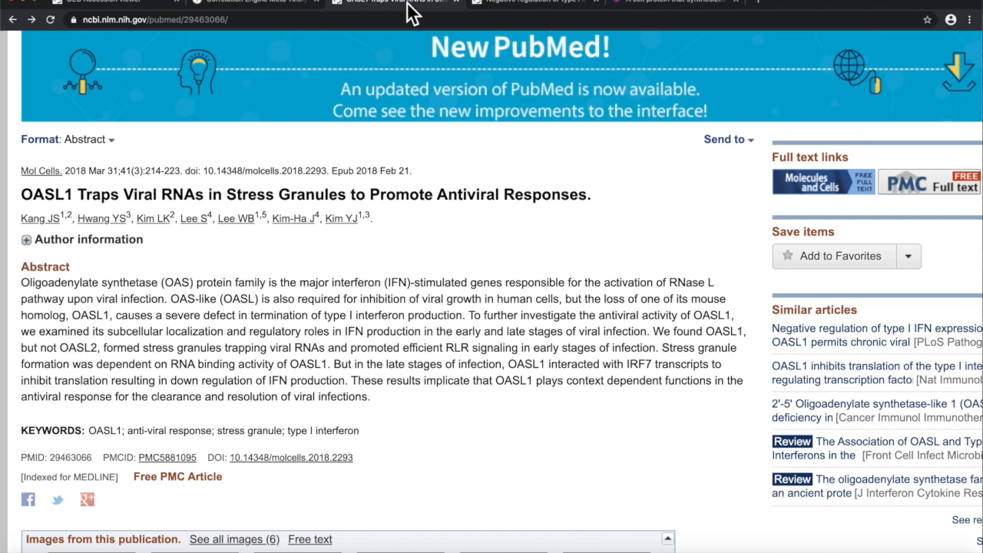
Return from PubMed to the meta-analysis gene results for the 13 biosets
click(530, 3)
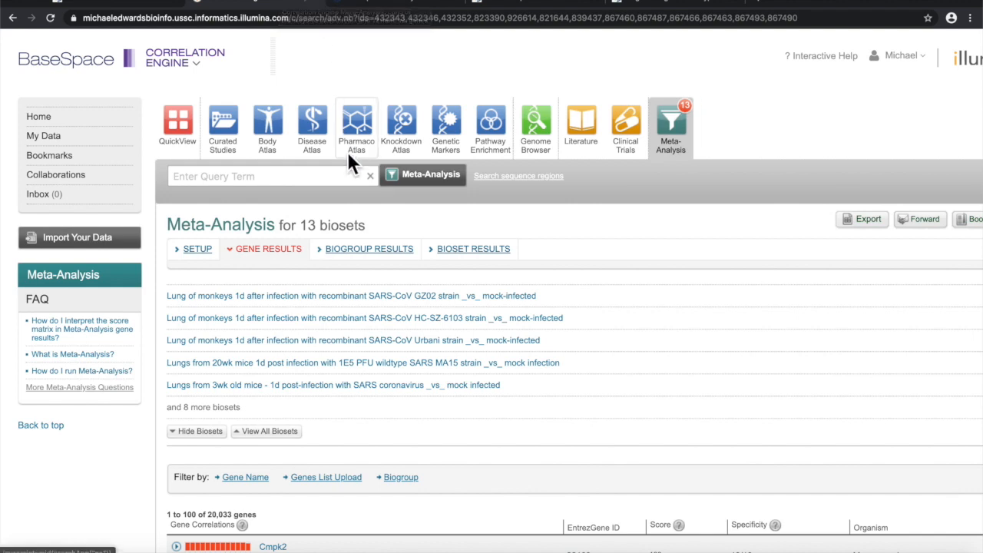
Scroll through the expanded Cmpk2 rows showing its scores across the 13 biosets
scroll(down, 3)
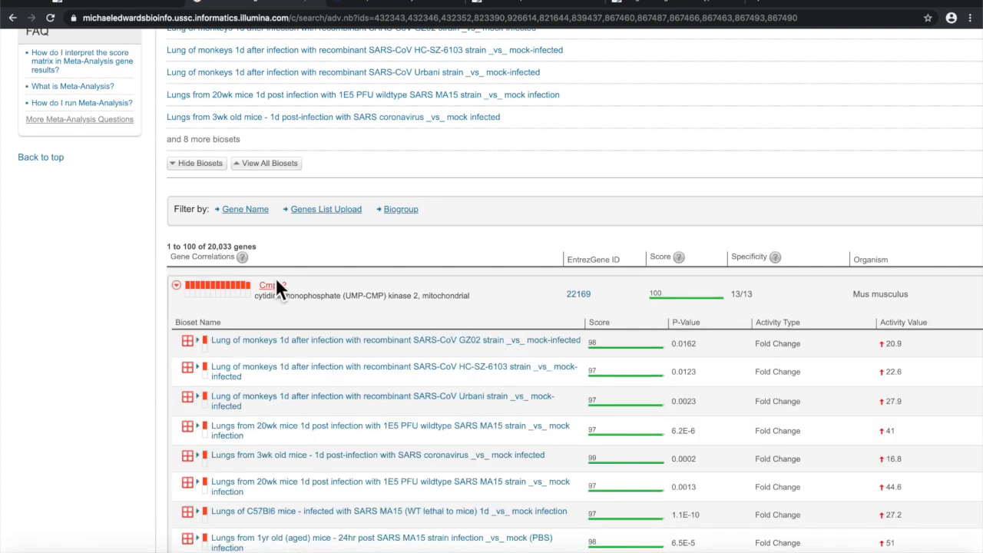
scroll(down, 3)
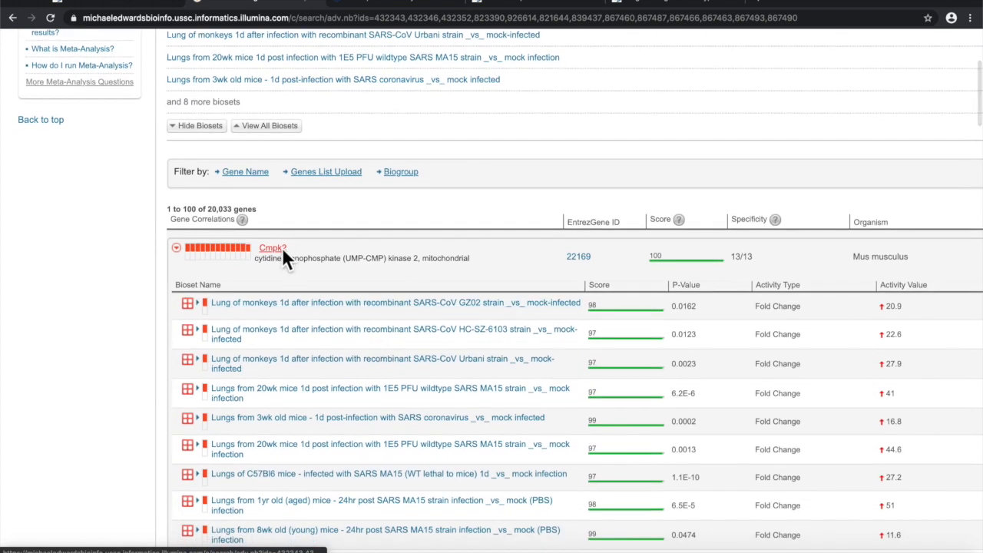
mouse_move(273, 247)
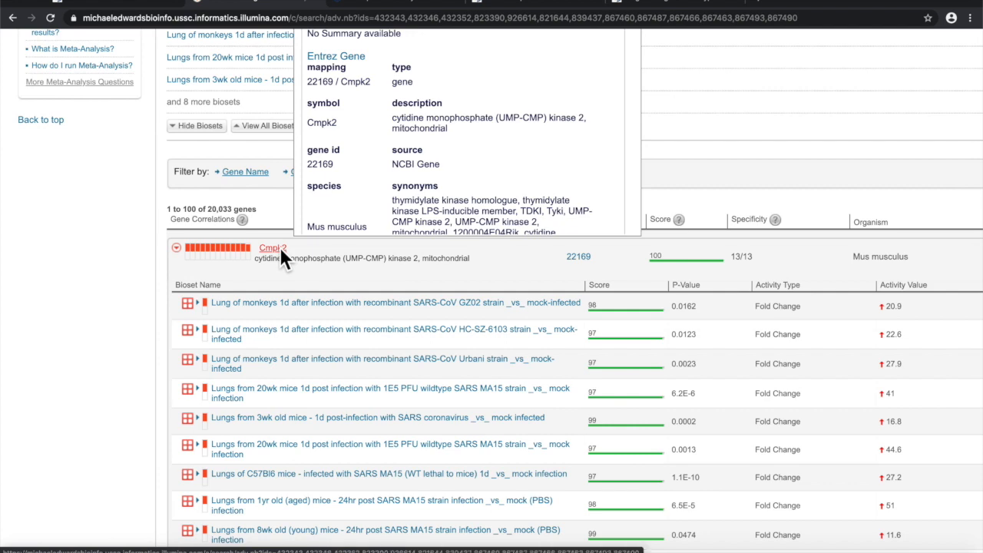
mouse_move(430, 6)
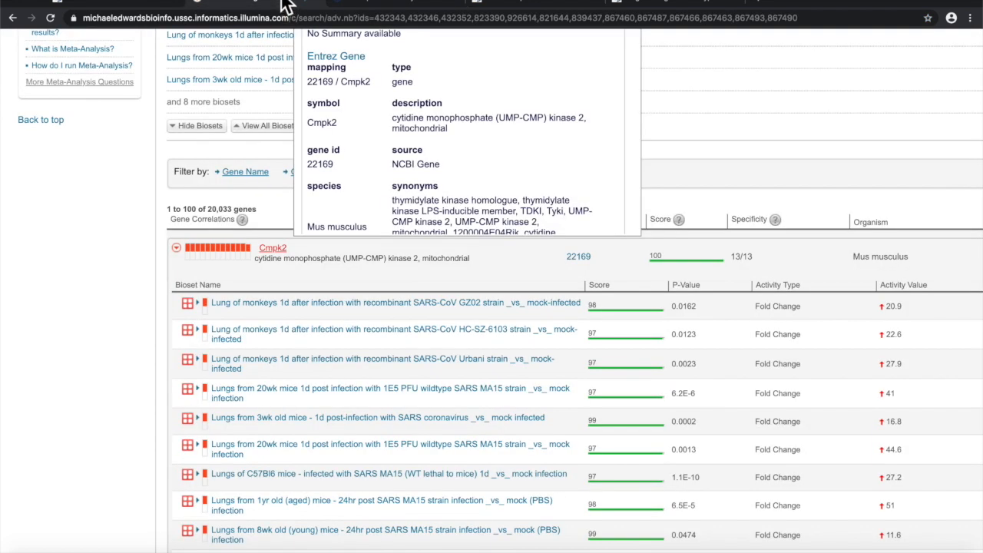
mouse_move(372, 300)
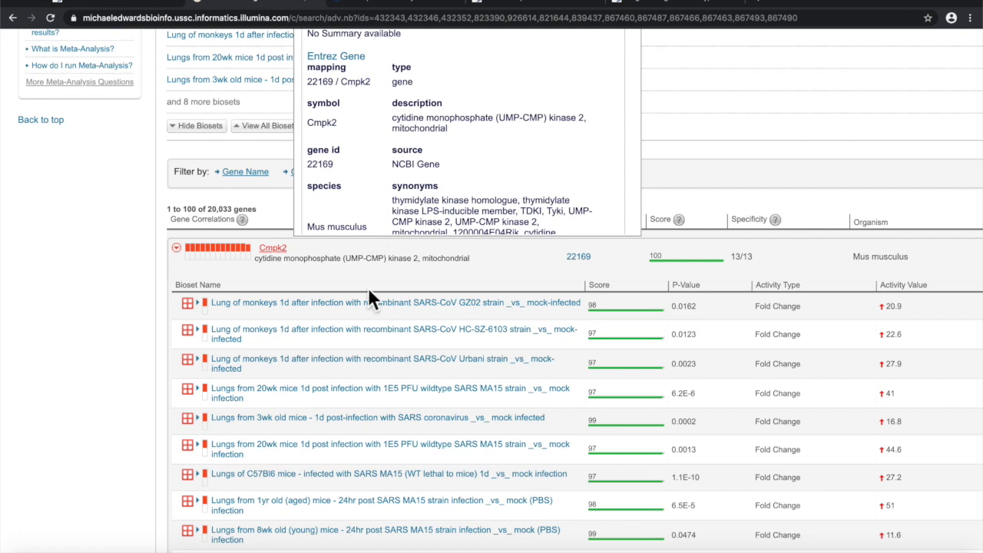
scroll(down, 3)
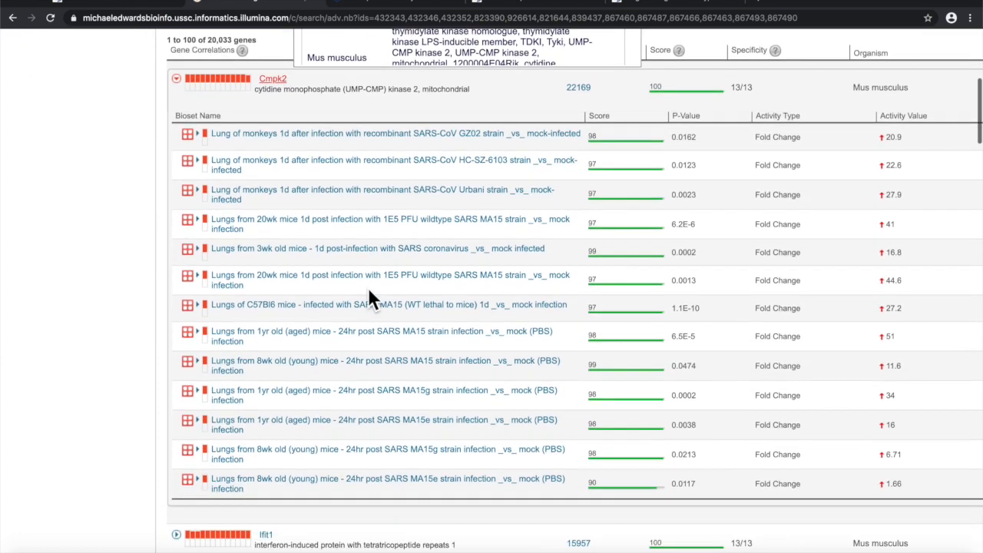
scroll(down, 3)
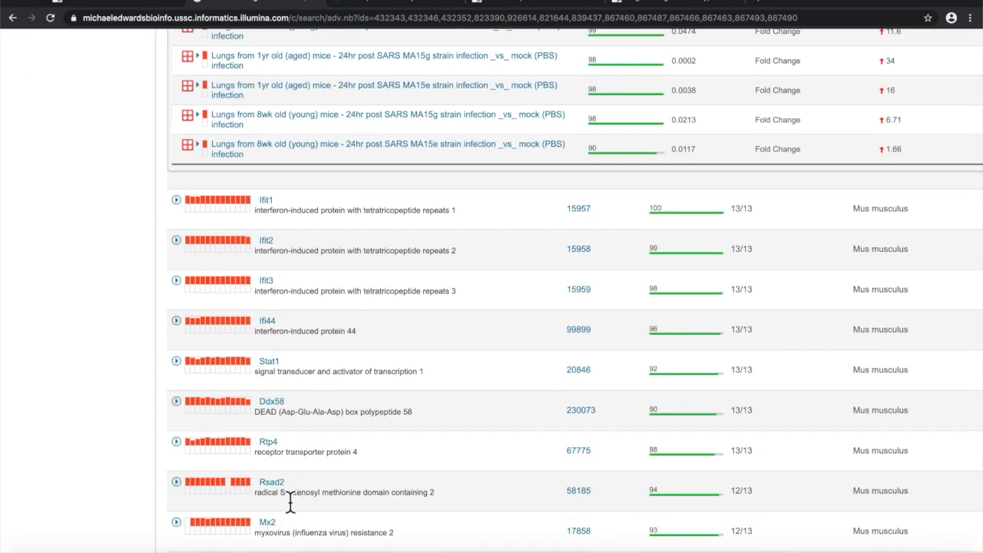
click(270, 482)
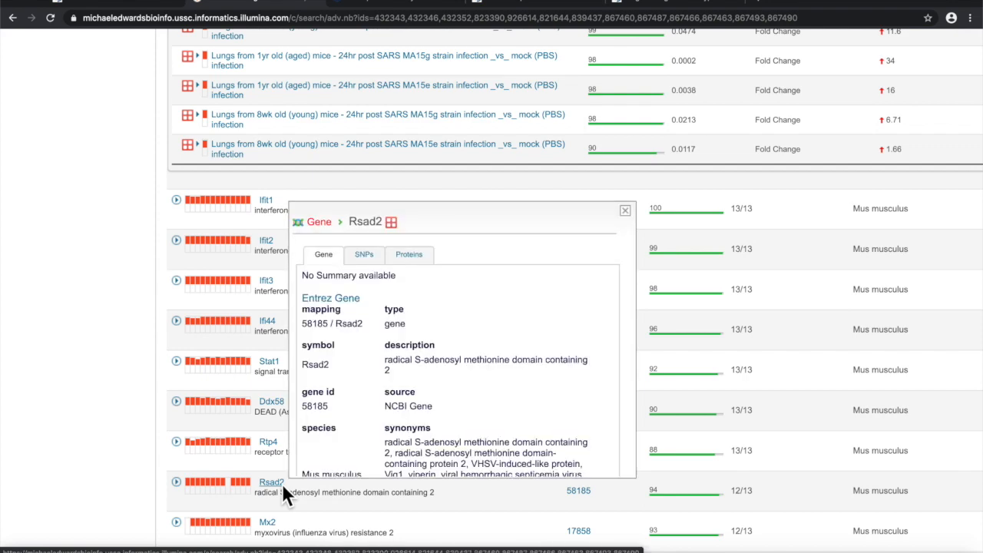
click(624, 209)
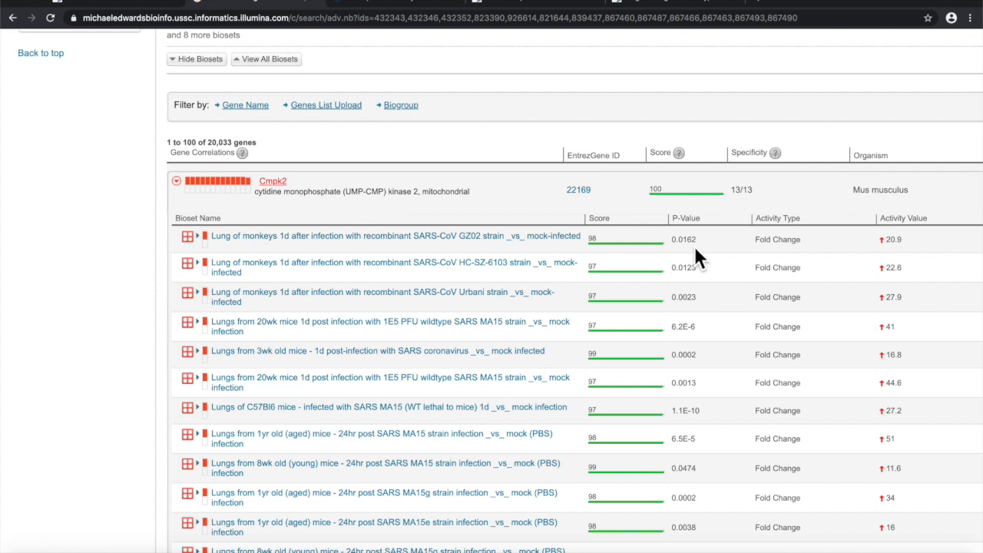
mouse_move(909, 258)
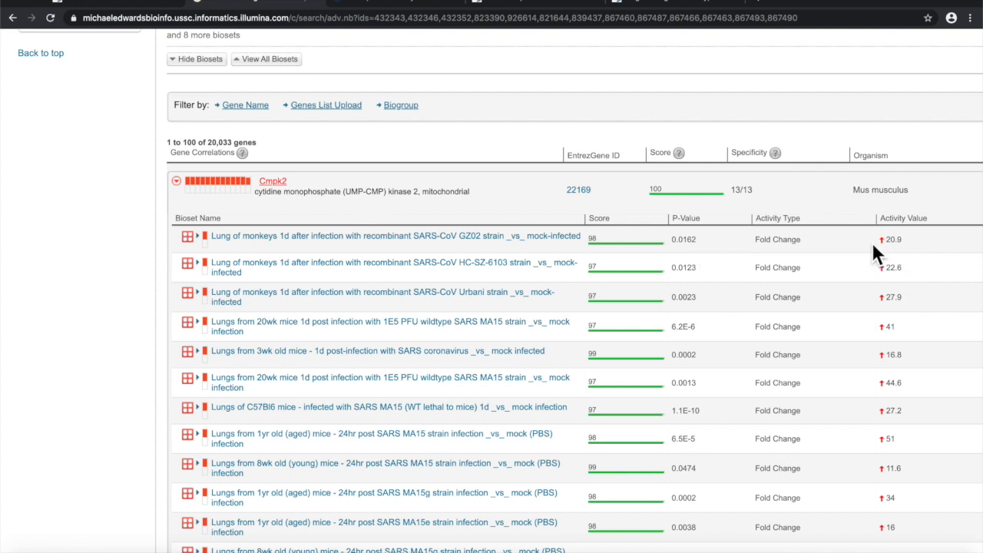
mouse_move(584, 261)
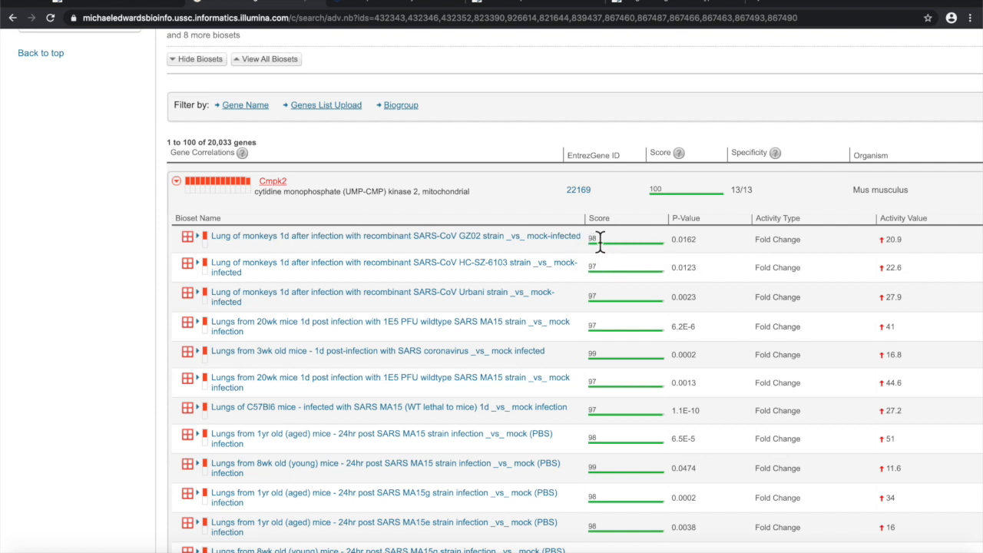
mouse_move(854, 326)
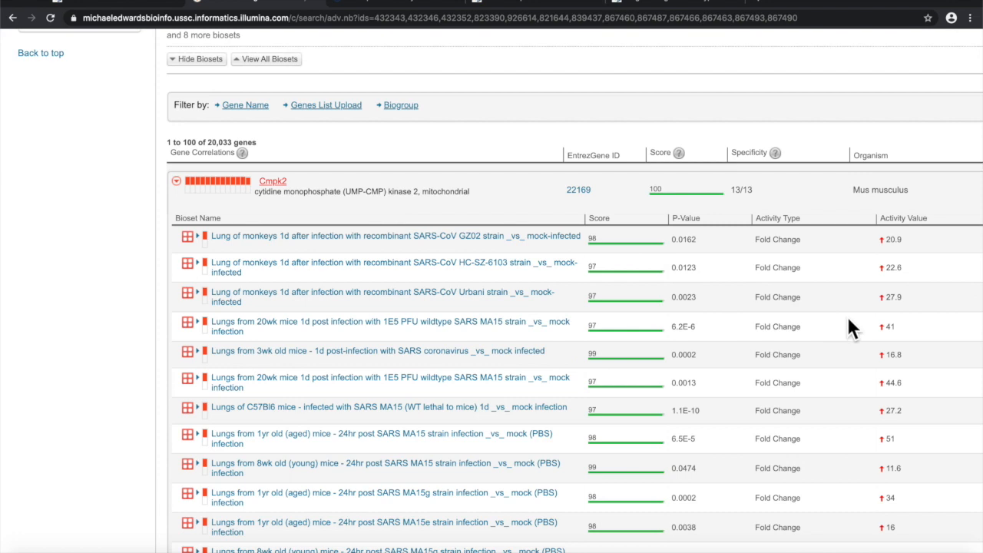
scroll(down, 3)
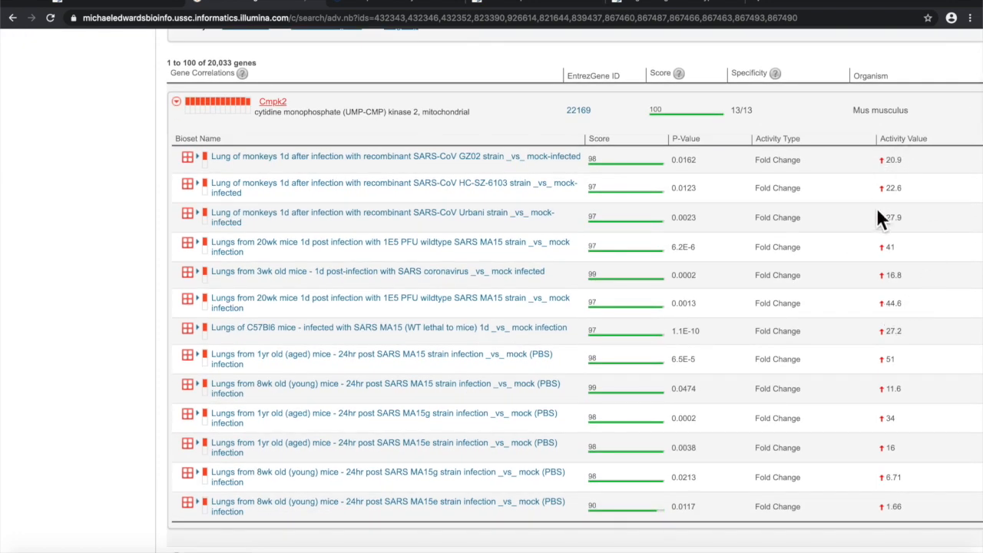
mouse_move(878, 370)
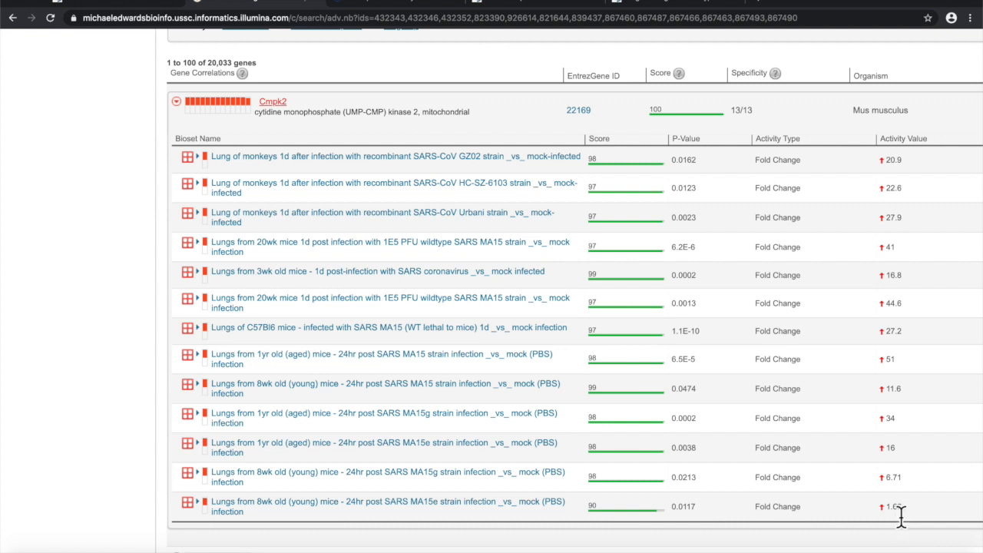
mouse_move(894, 376)
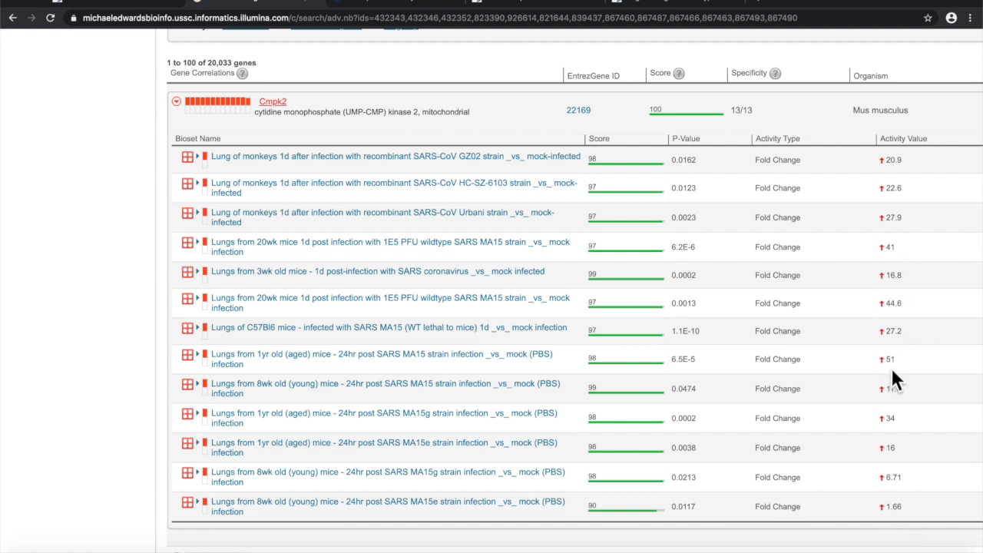
mouse_move(637, 170)
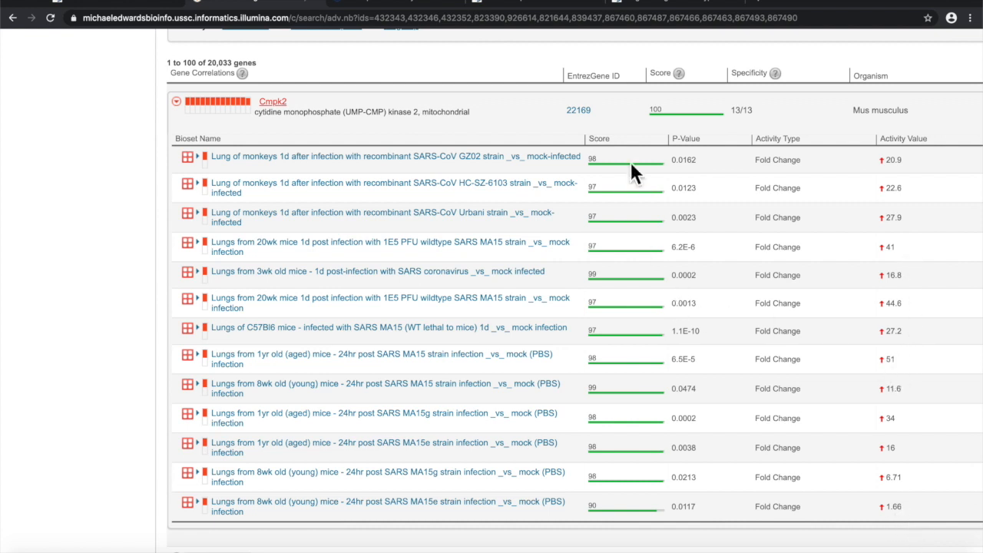
mouse_move(617, 510)
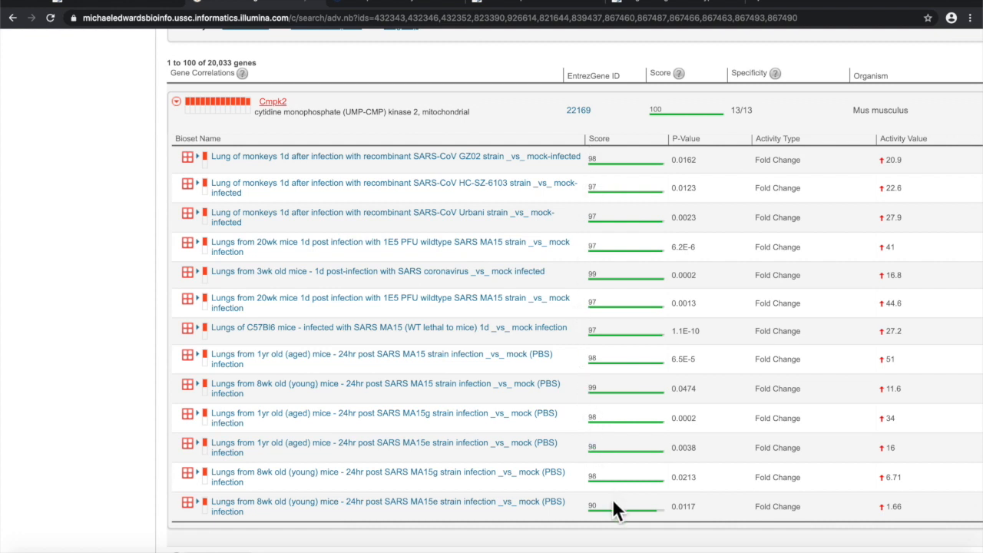
mouse_move(617, 284)
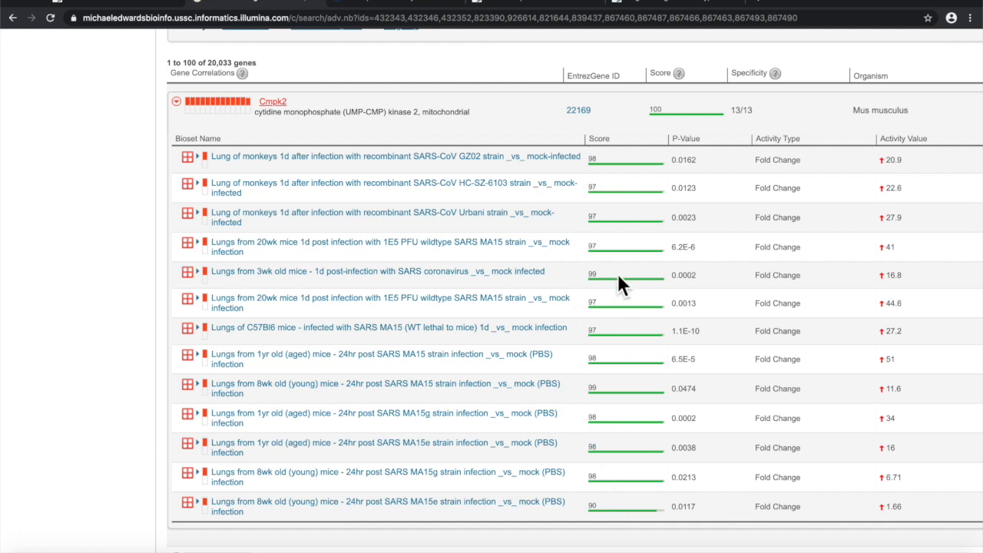
mouse_move(657, 276)
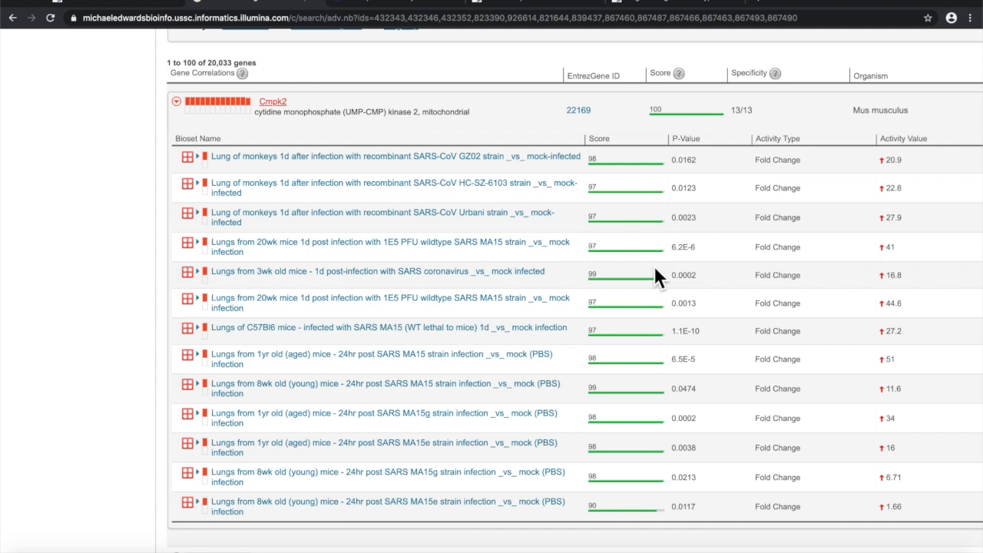
scroll(down, 3)
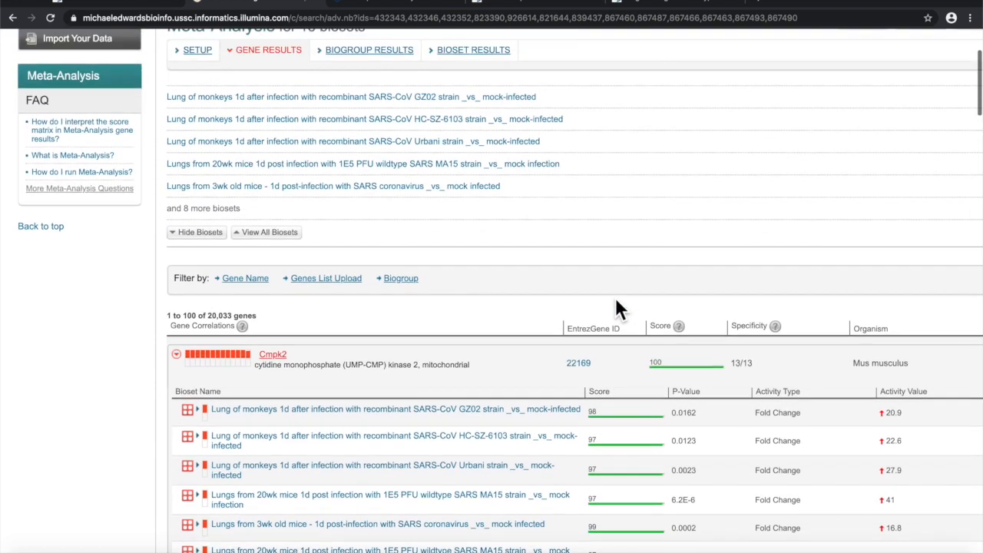
Return to the top of the Meta-Analysis page where Export is available
scroll(up, 3)
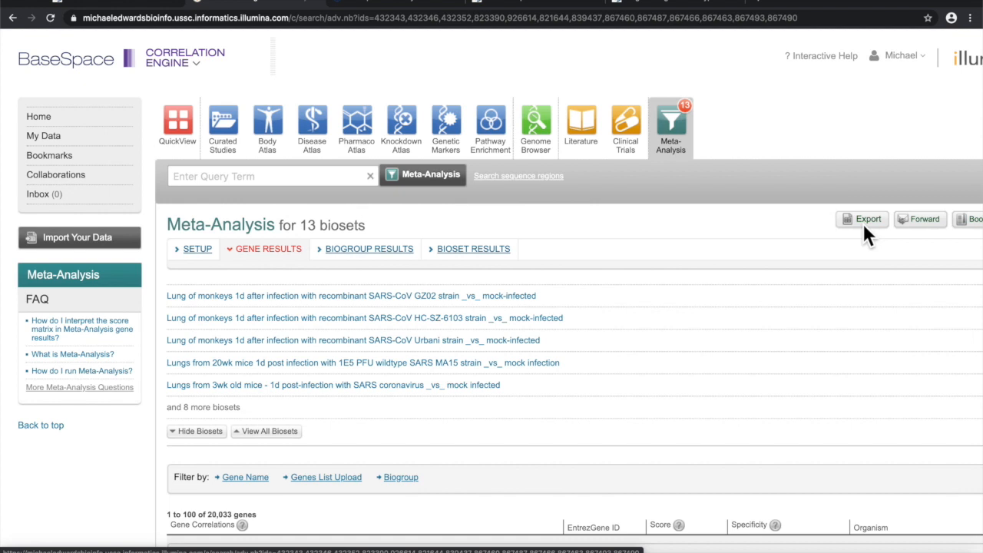
mouse_move(832, 341)
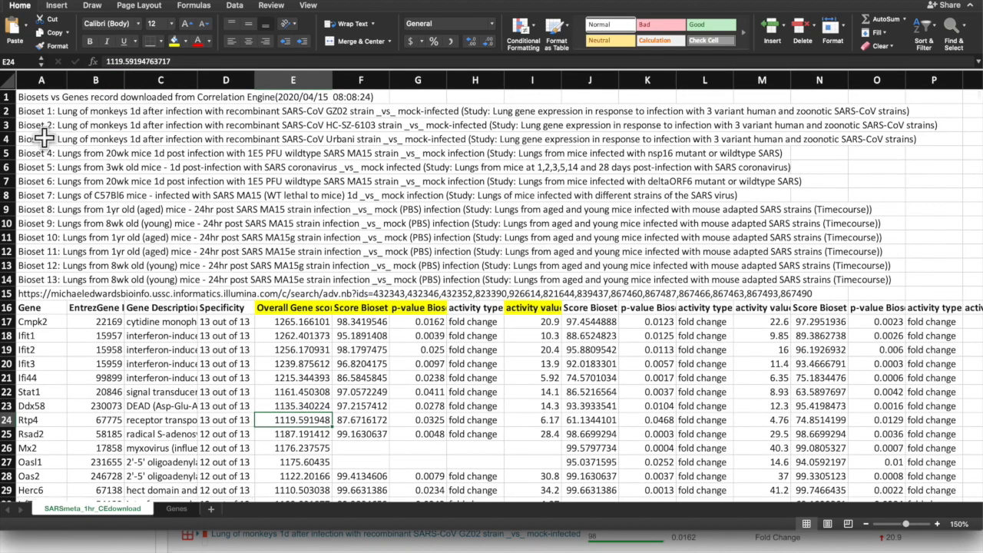
Review the per-bioset score and activity columns, then switch to the Genes sheet
scroll(down, 3)
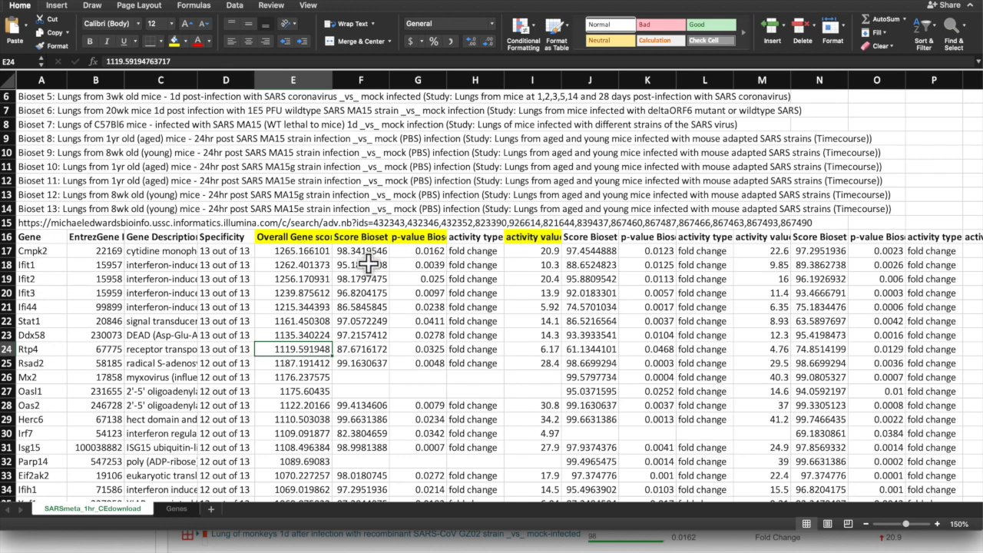
mouse_move(361, 233)
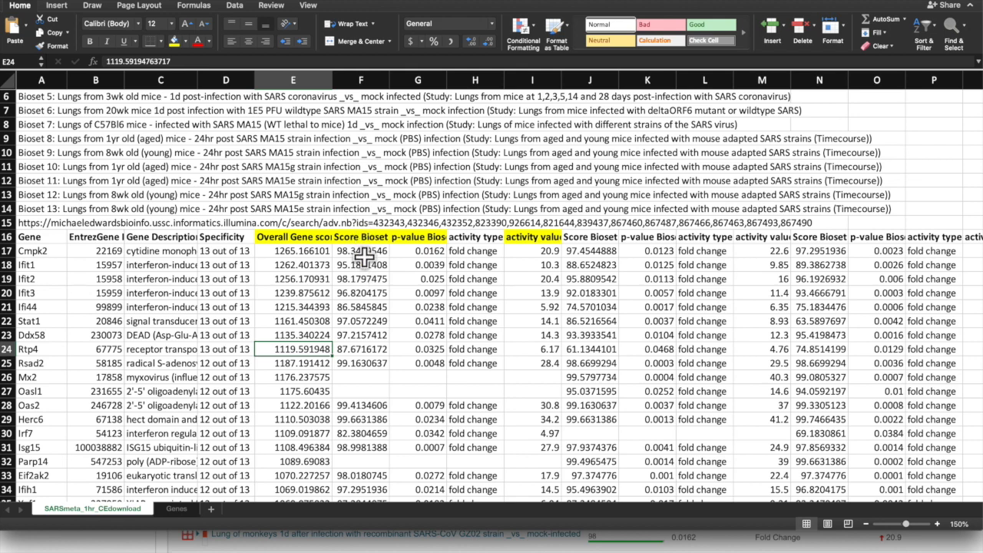
mouse_move(428, 243)
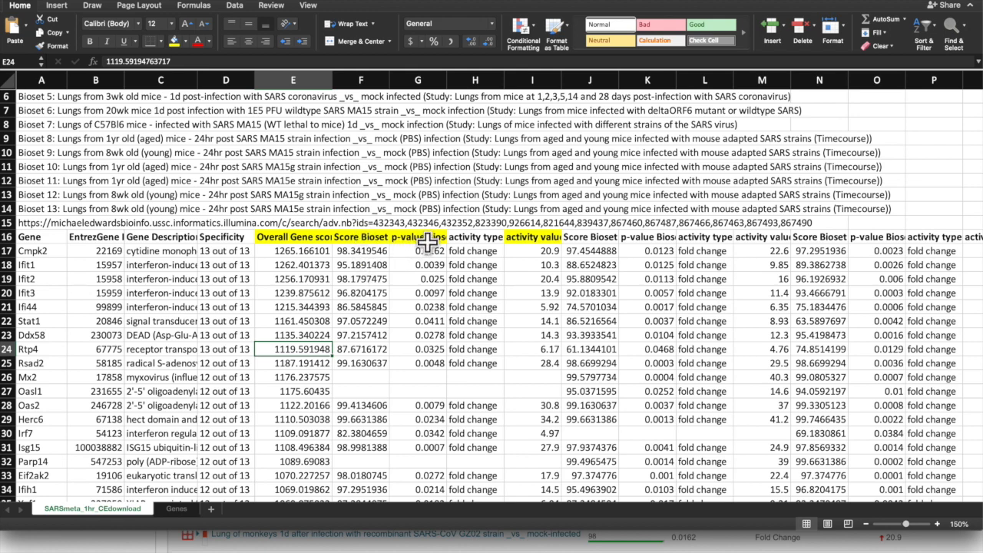
mouse_move(550, 258)
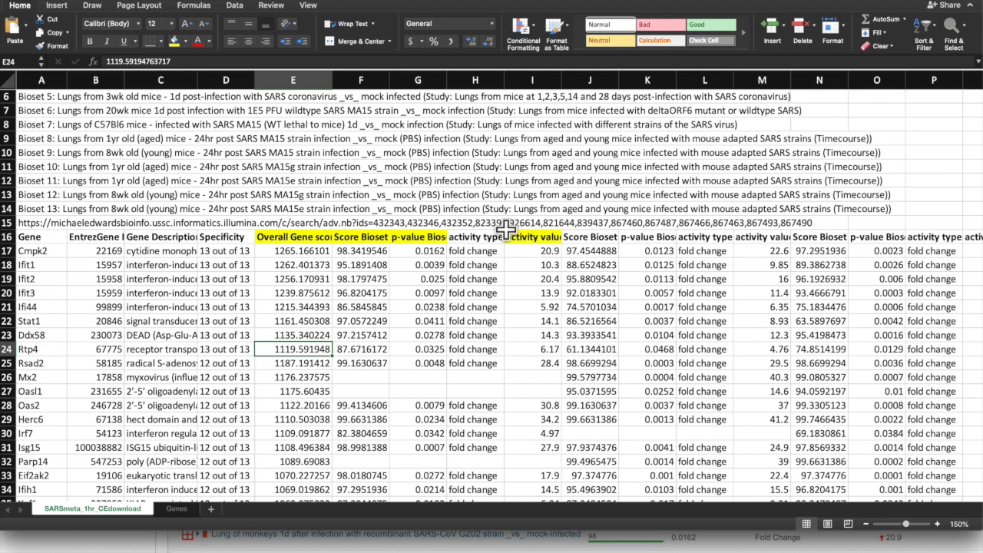
mouse_move(507, 232)
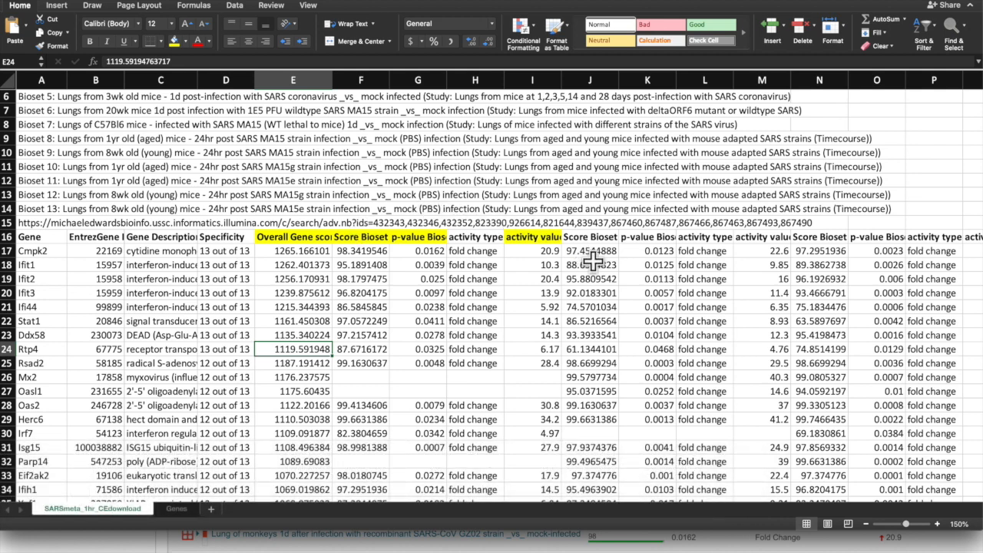
mouse_move(545, 258)
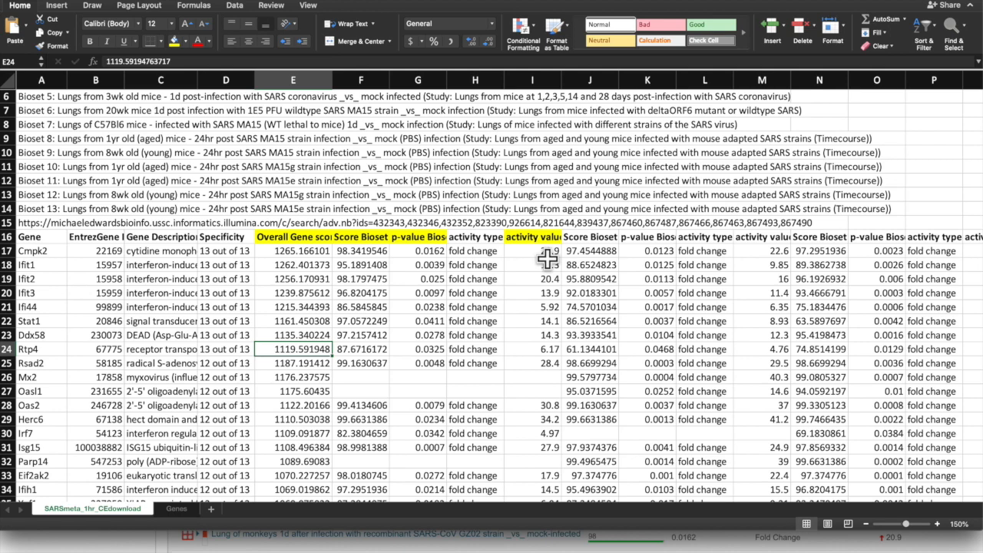
click(176, 508)
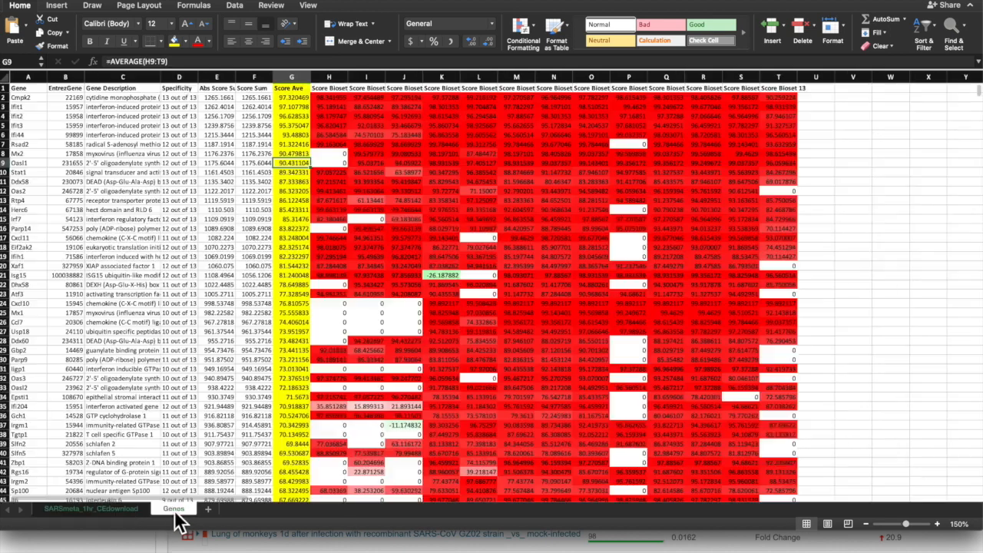